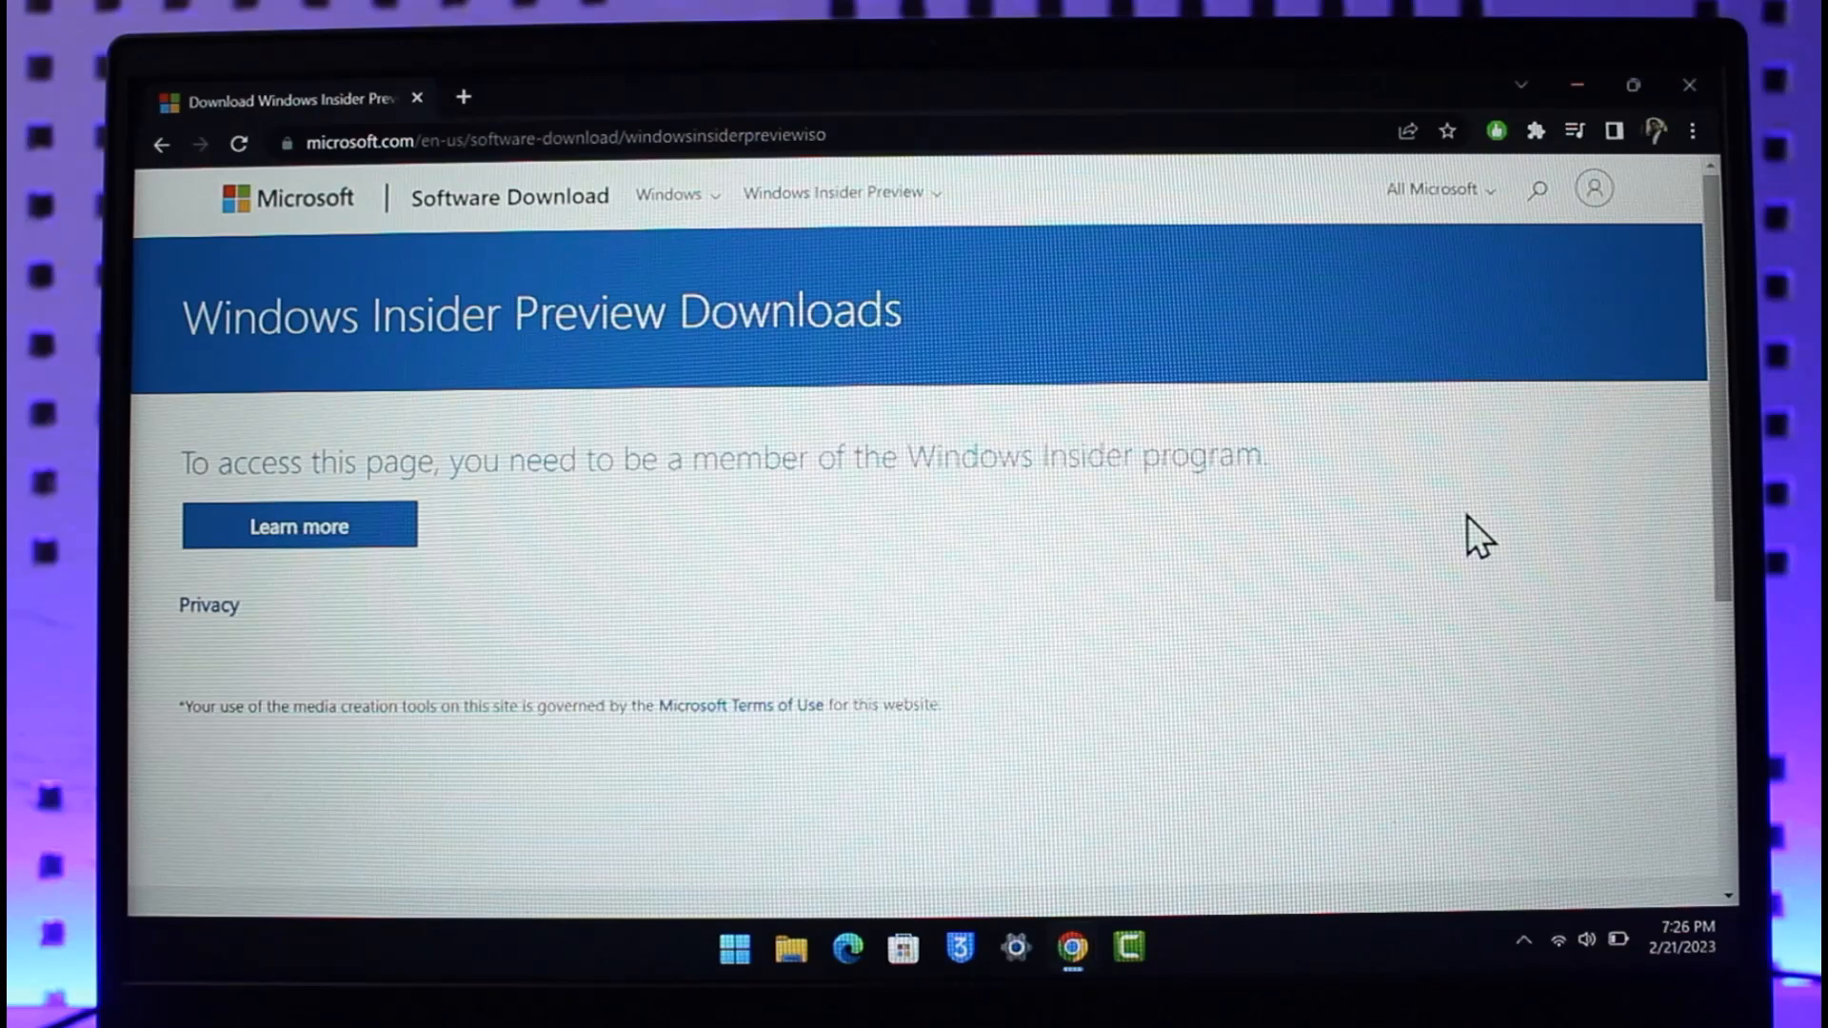
Step: Open the Windows Insider Program site, start registration, and sign in with the Microsoft account
click(560, 135)
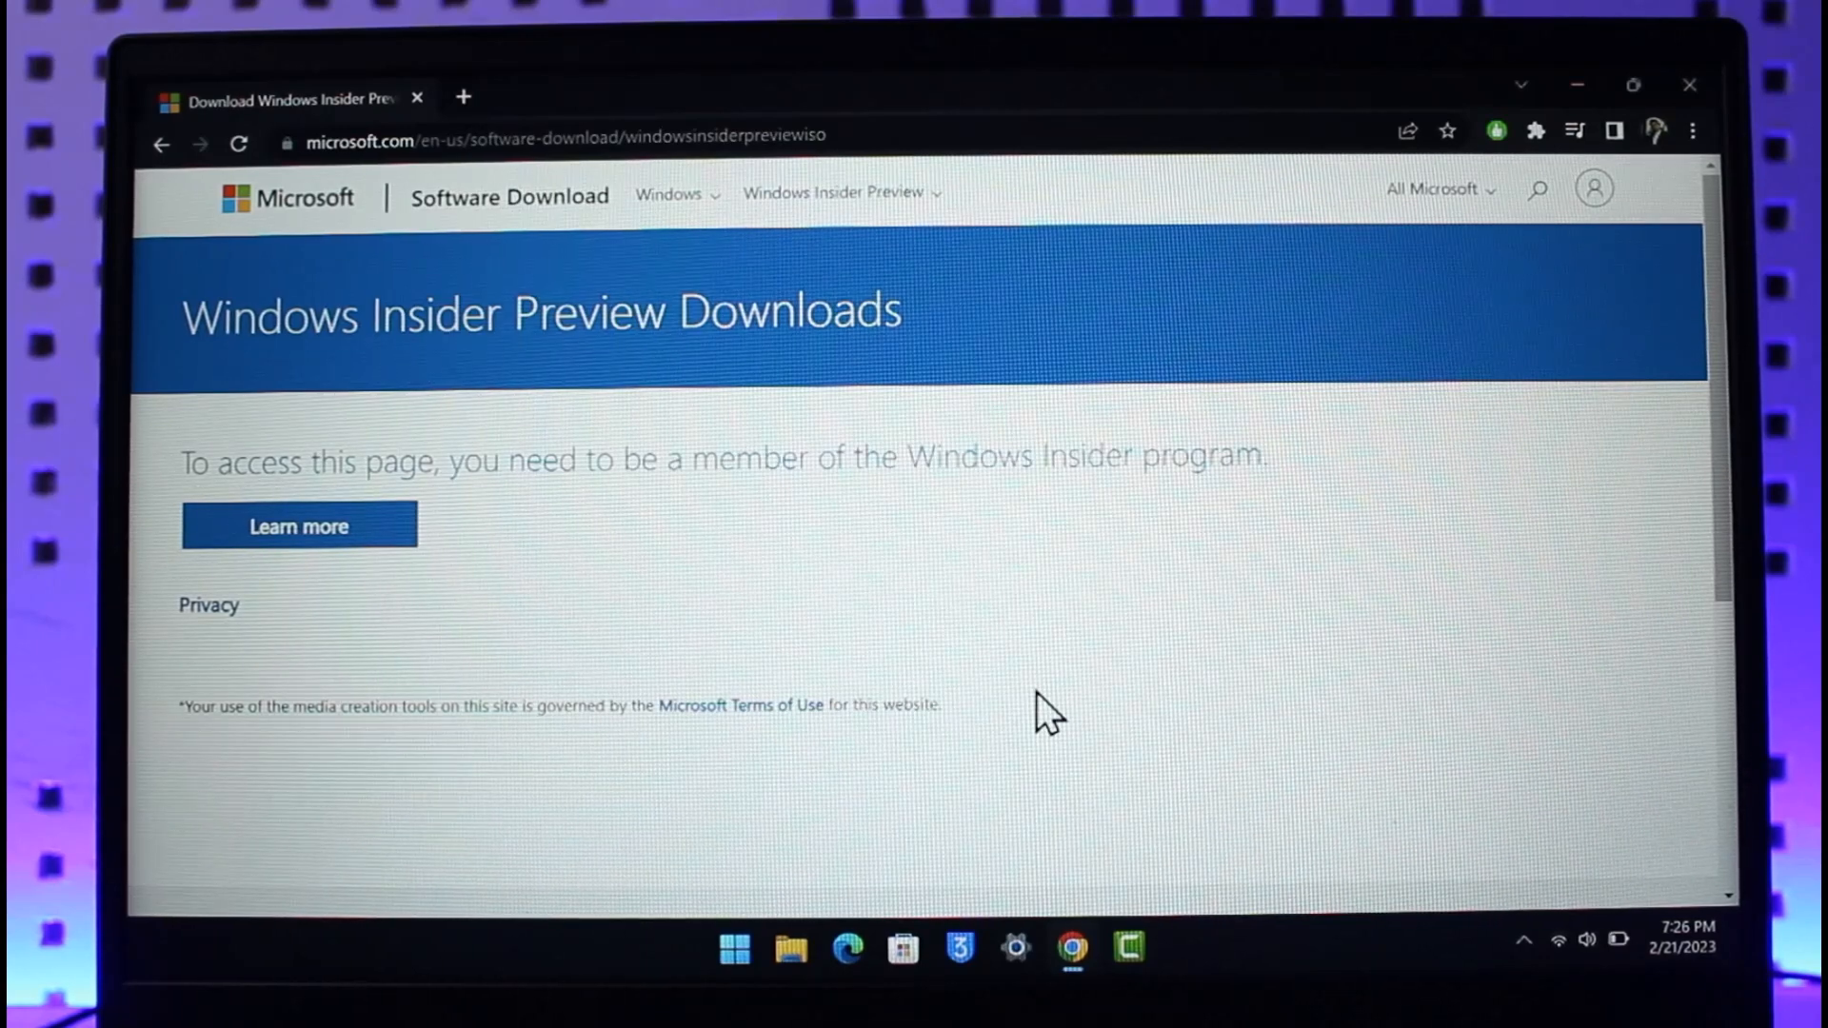
mouse_move(187, 484)
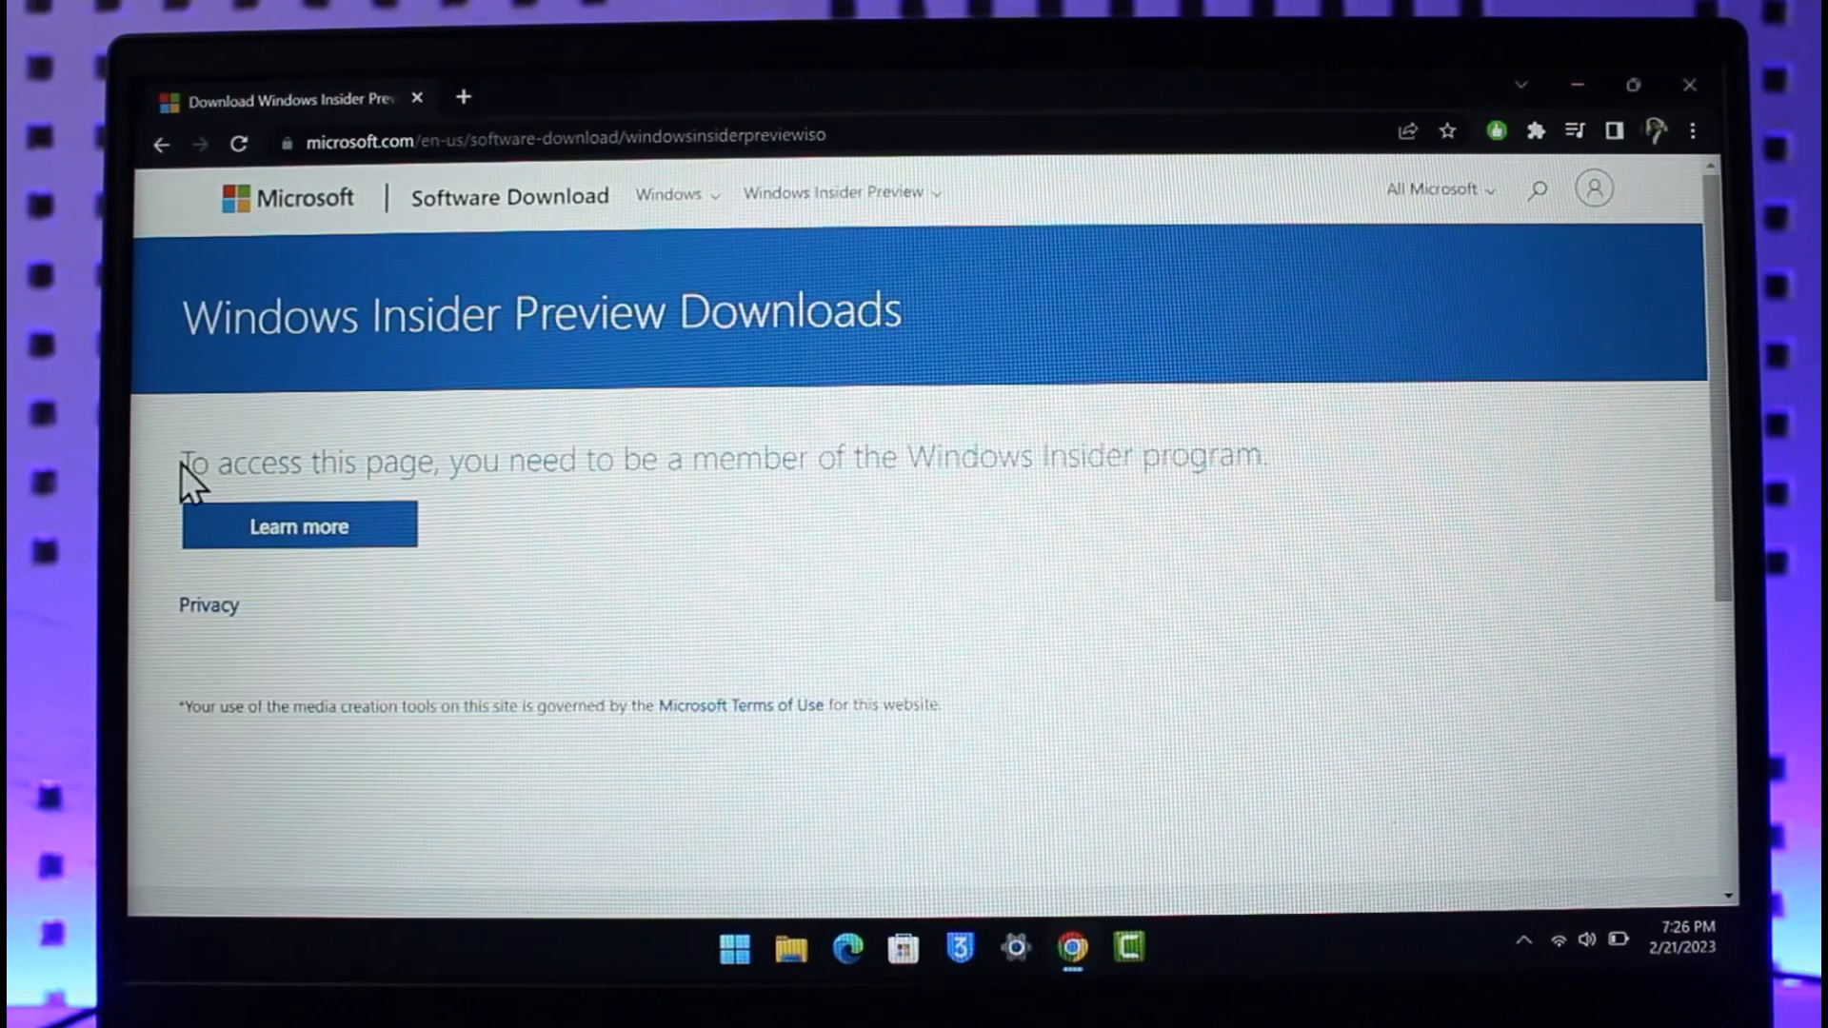
mouse_move(1347, 531)
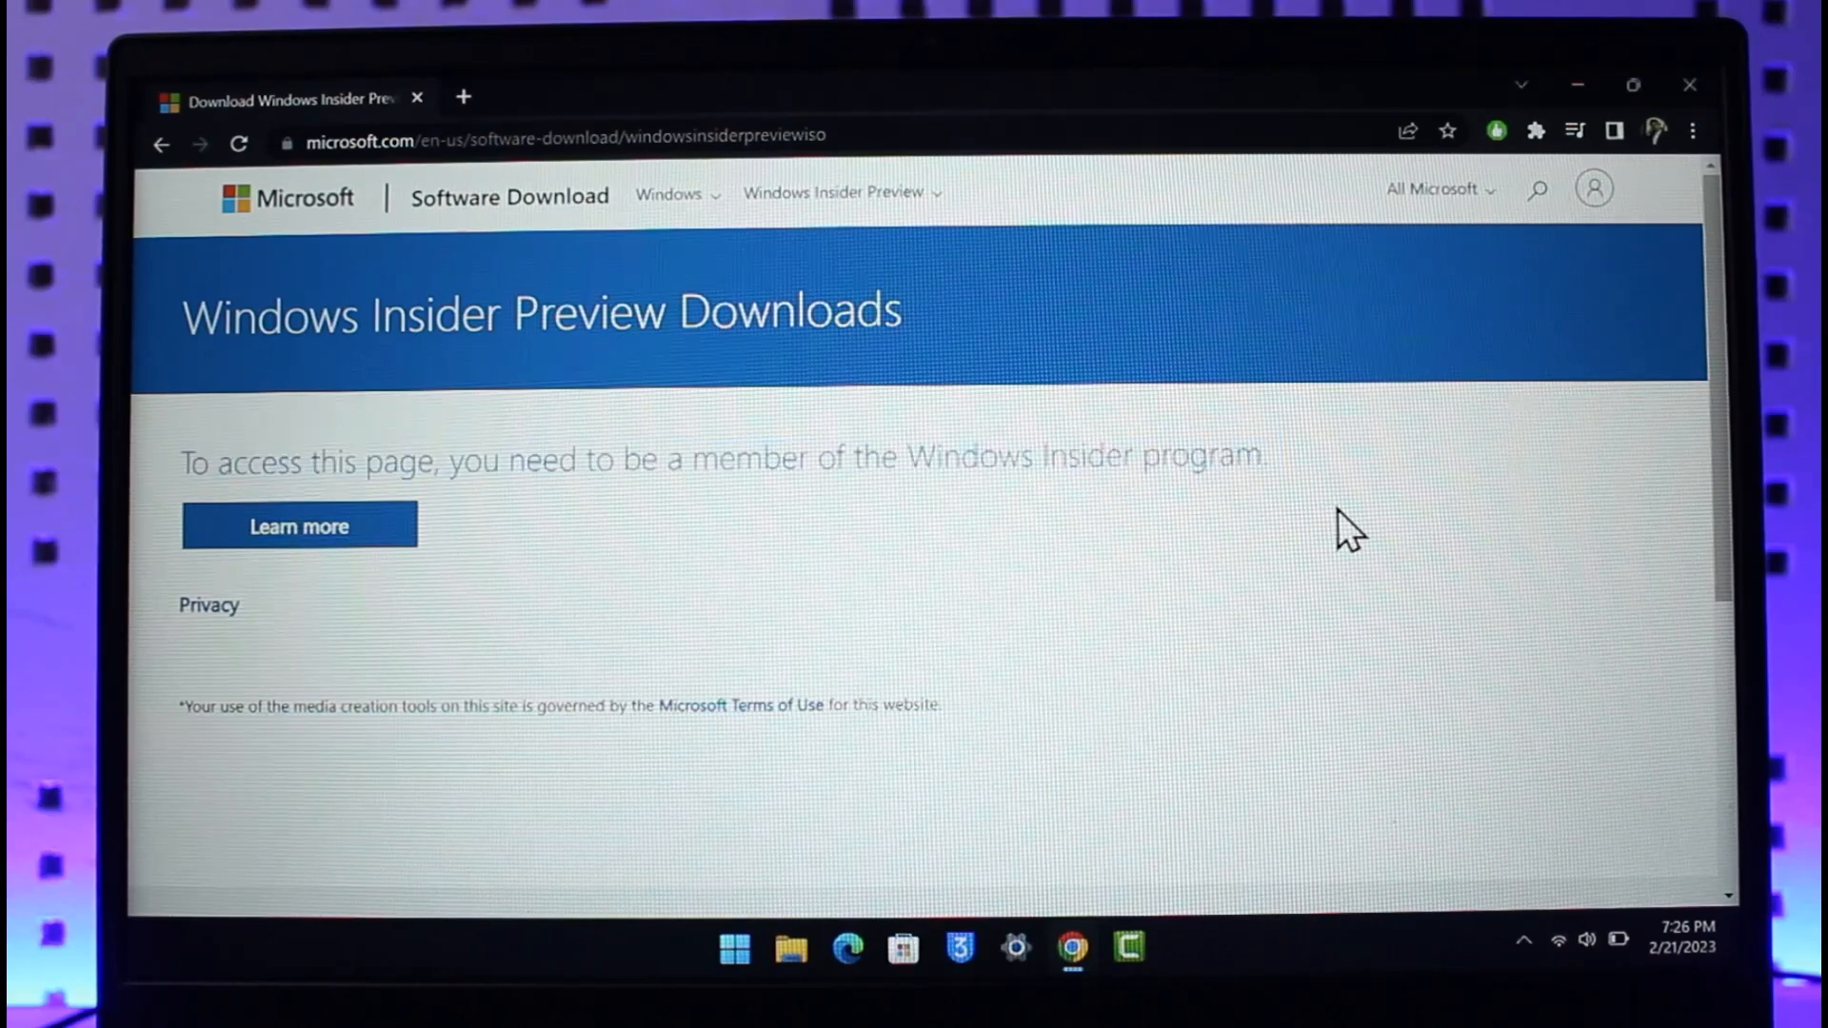
mouse_move(300, 526)
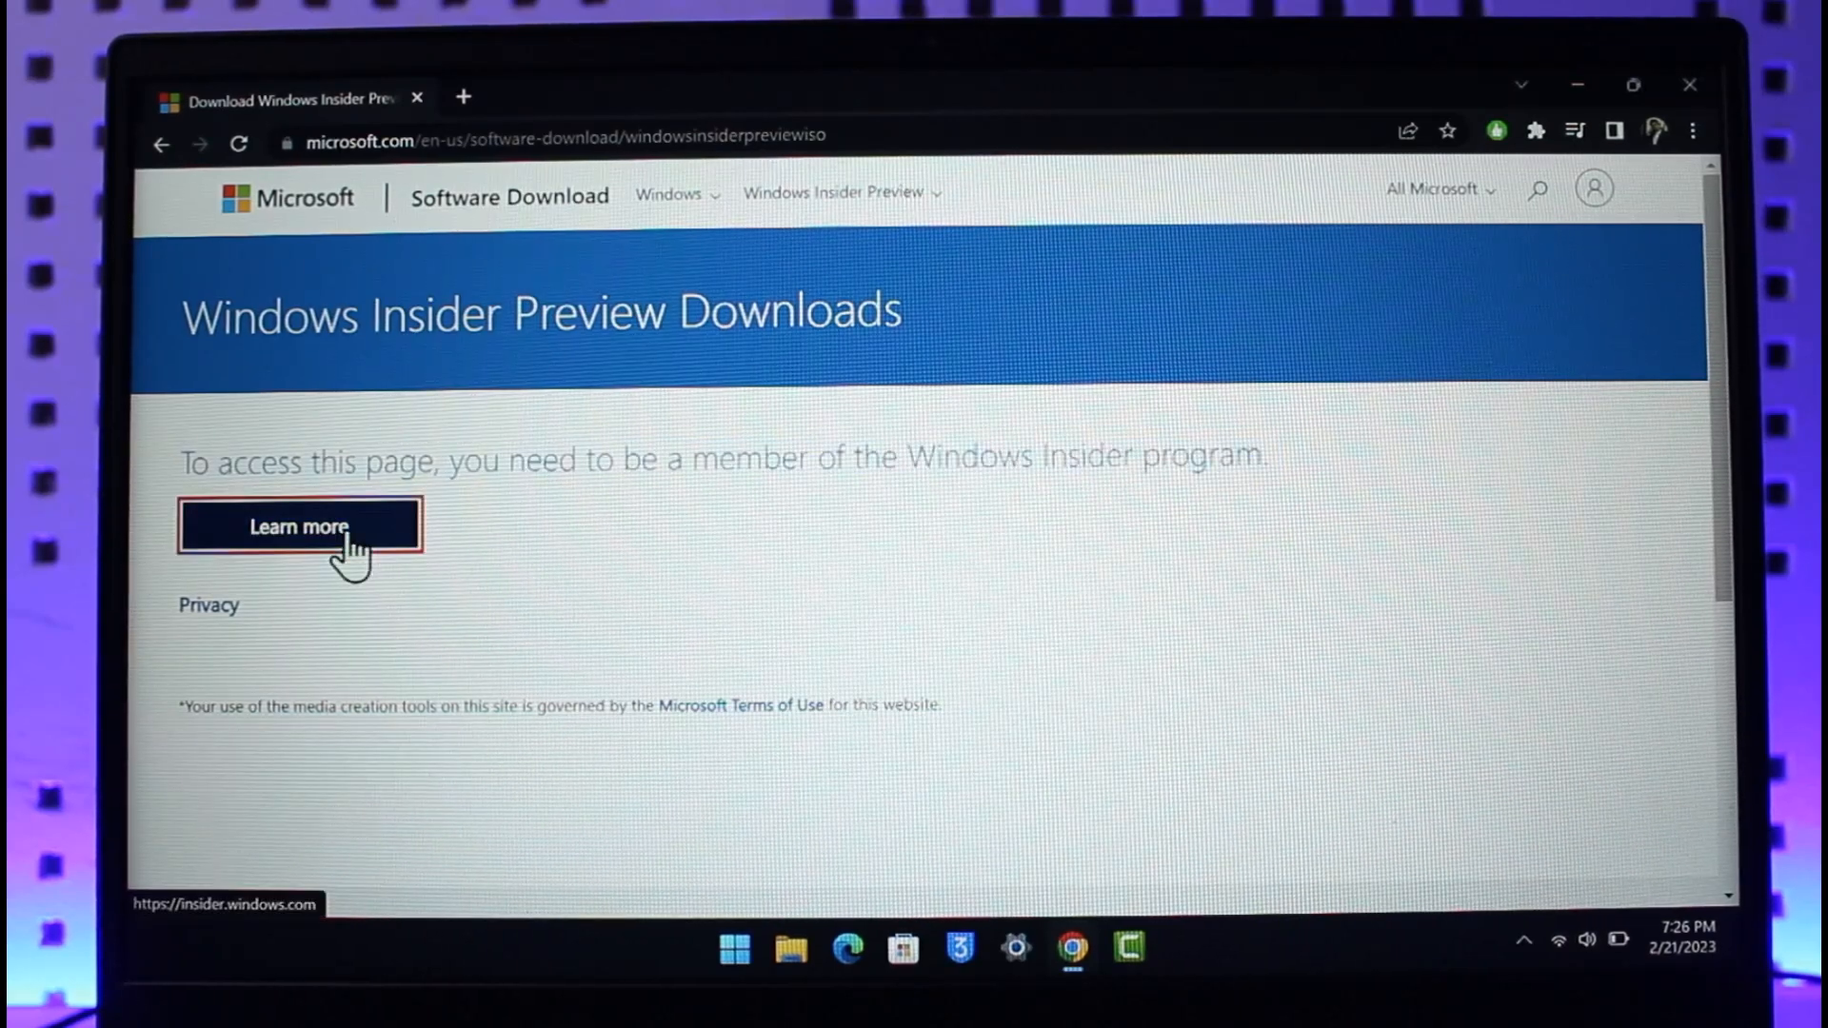
click(300, 526)
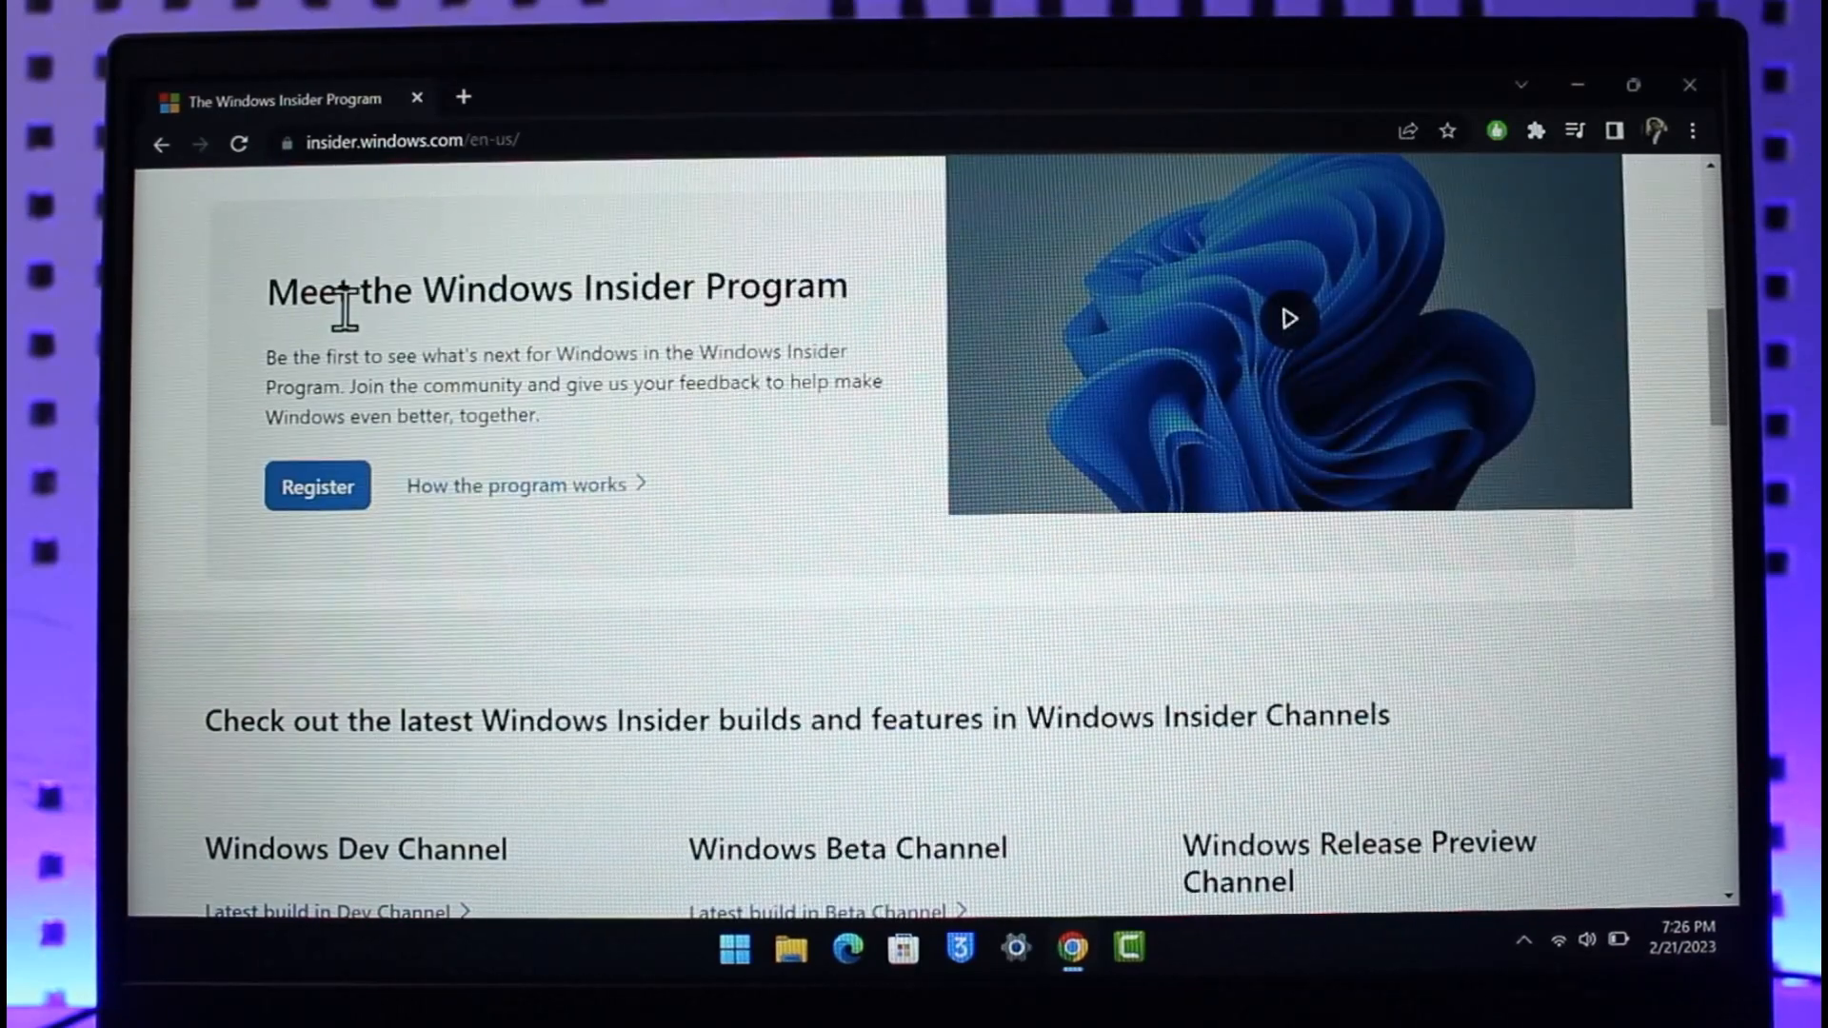
mouse_move(794, 446)
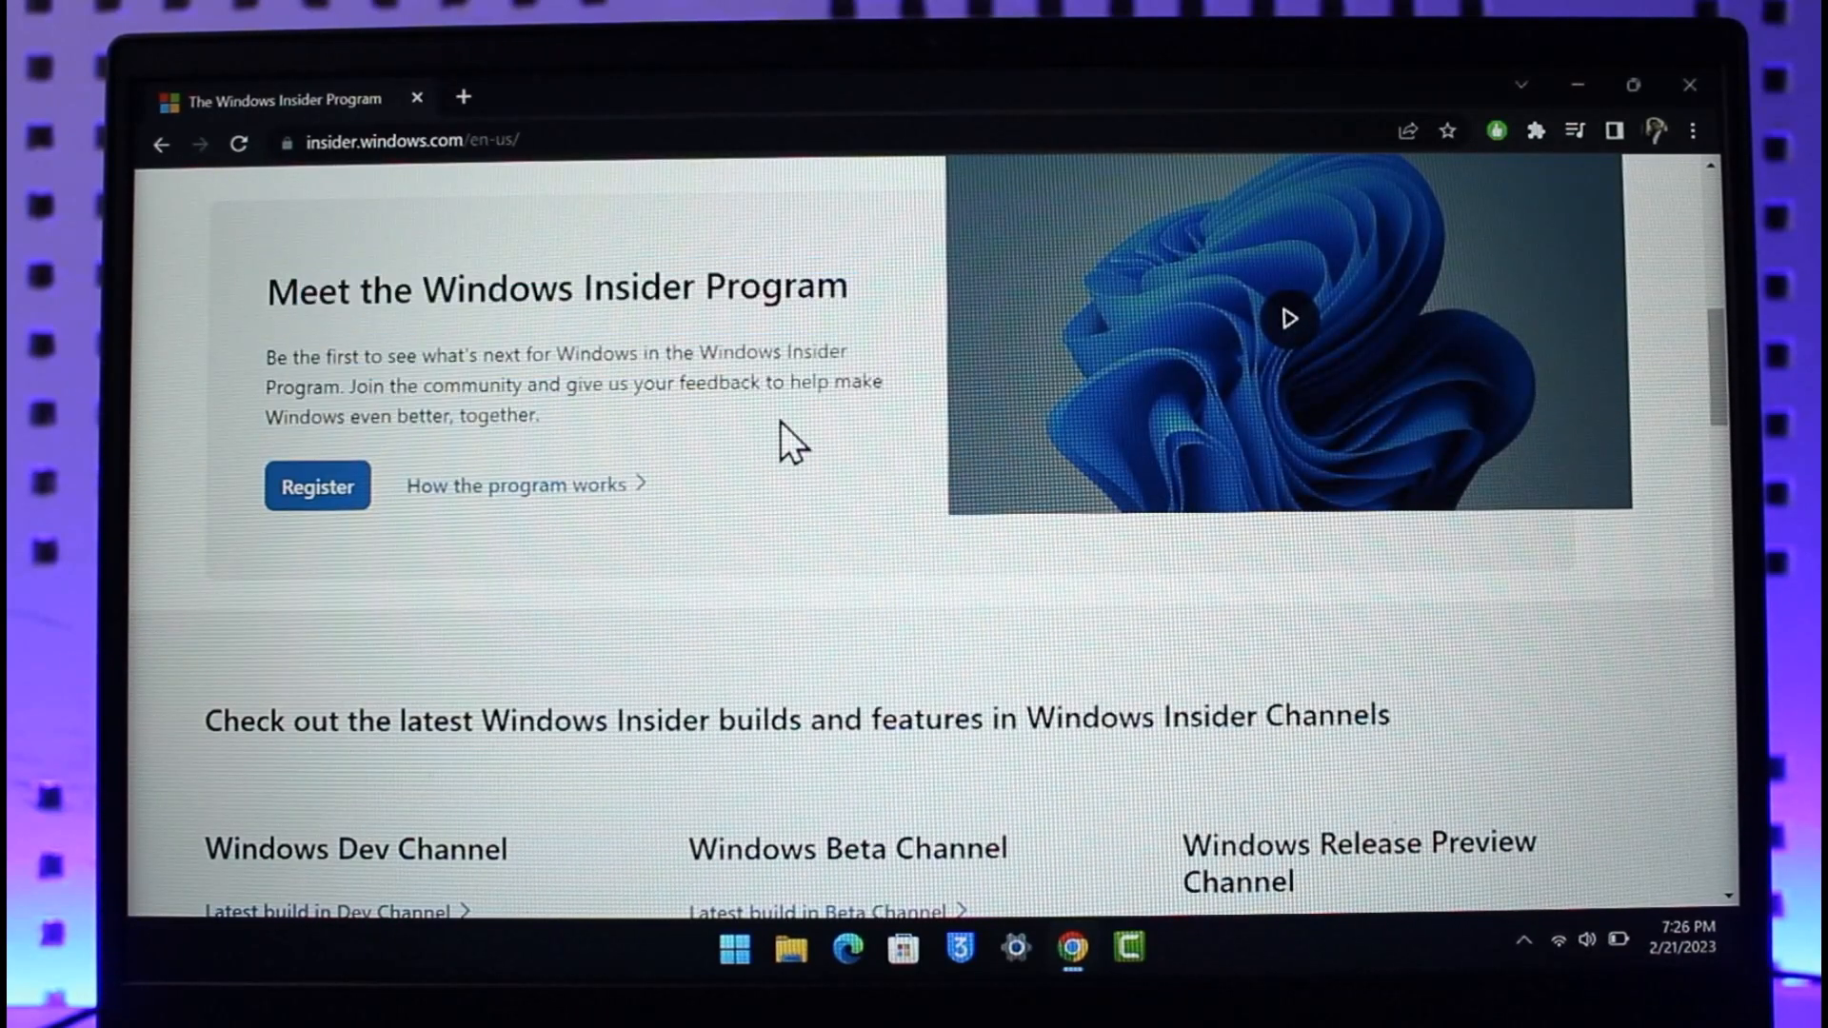
click(316, 487)
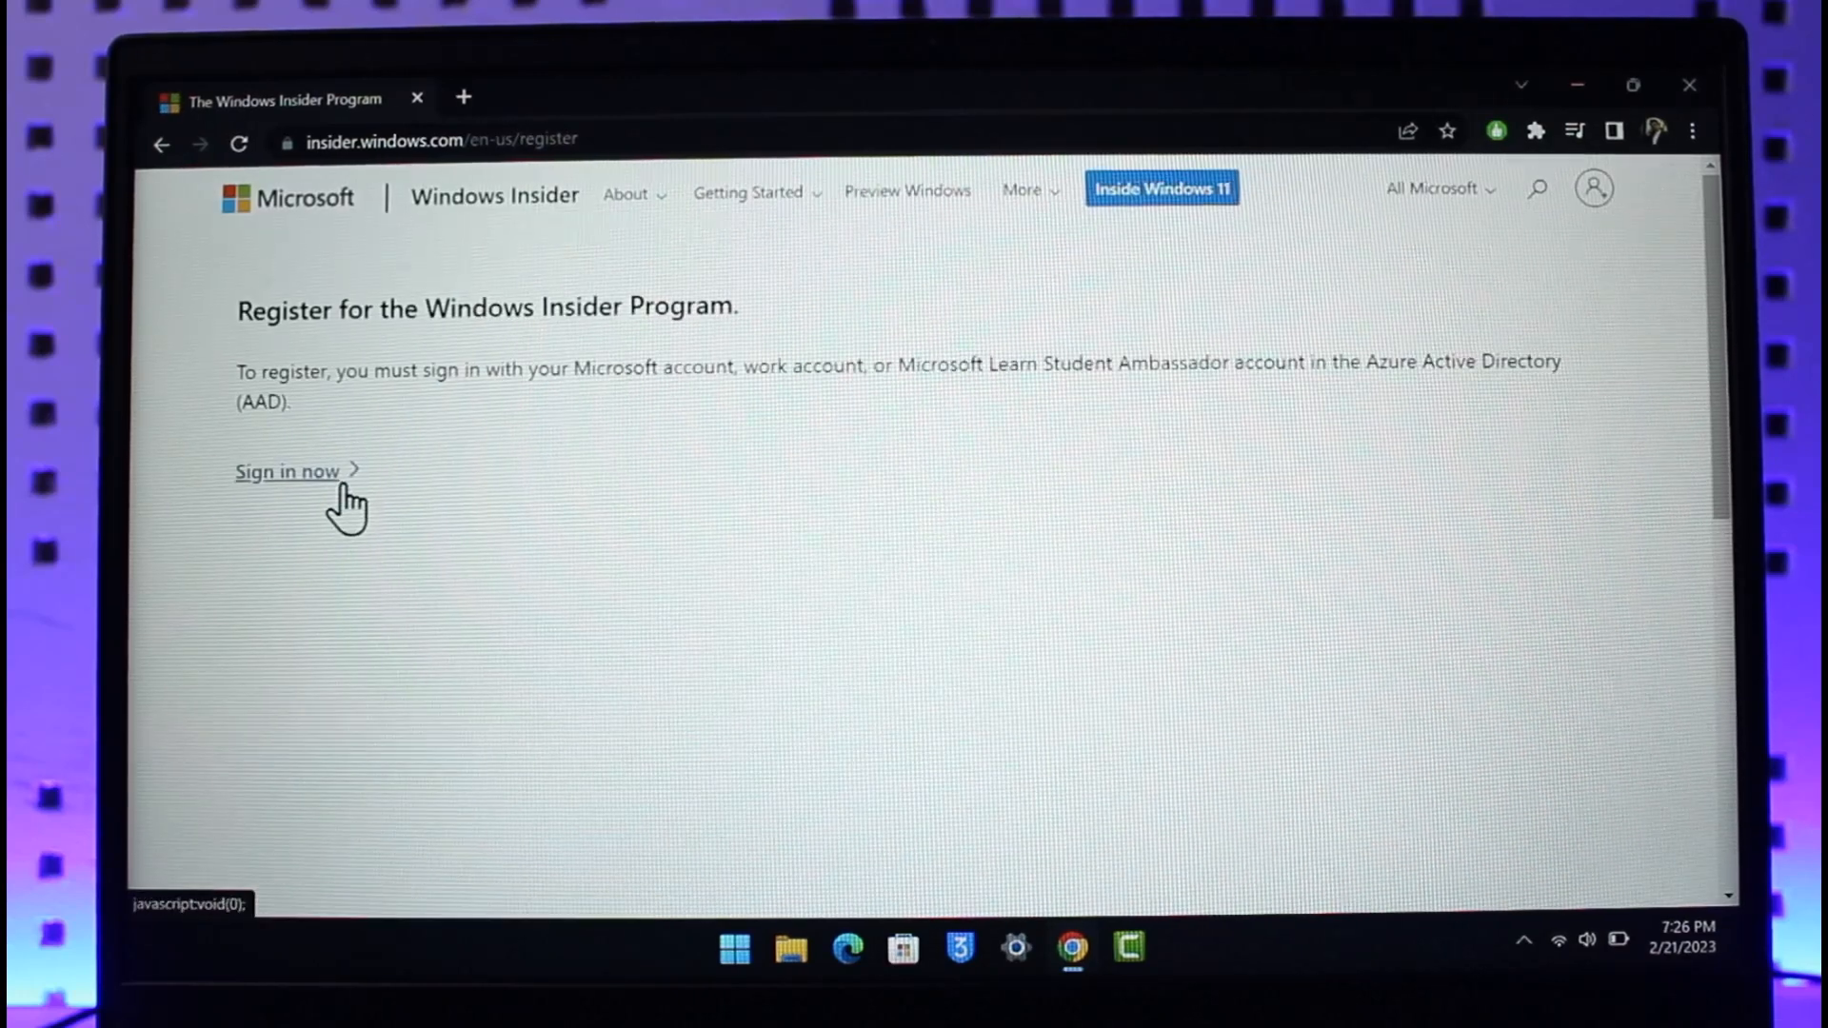
mouse_move(534, 367)
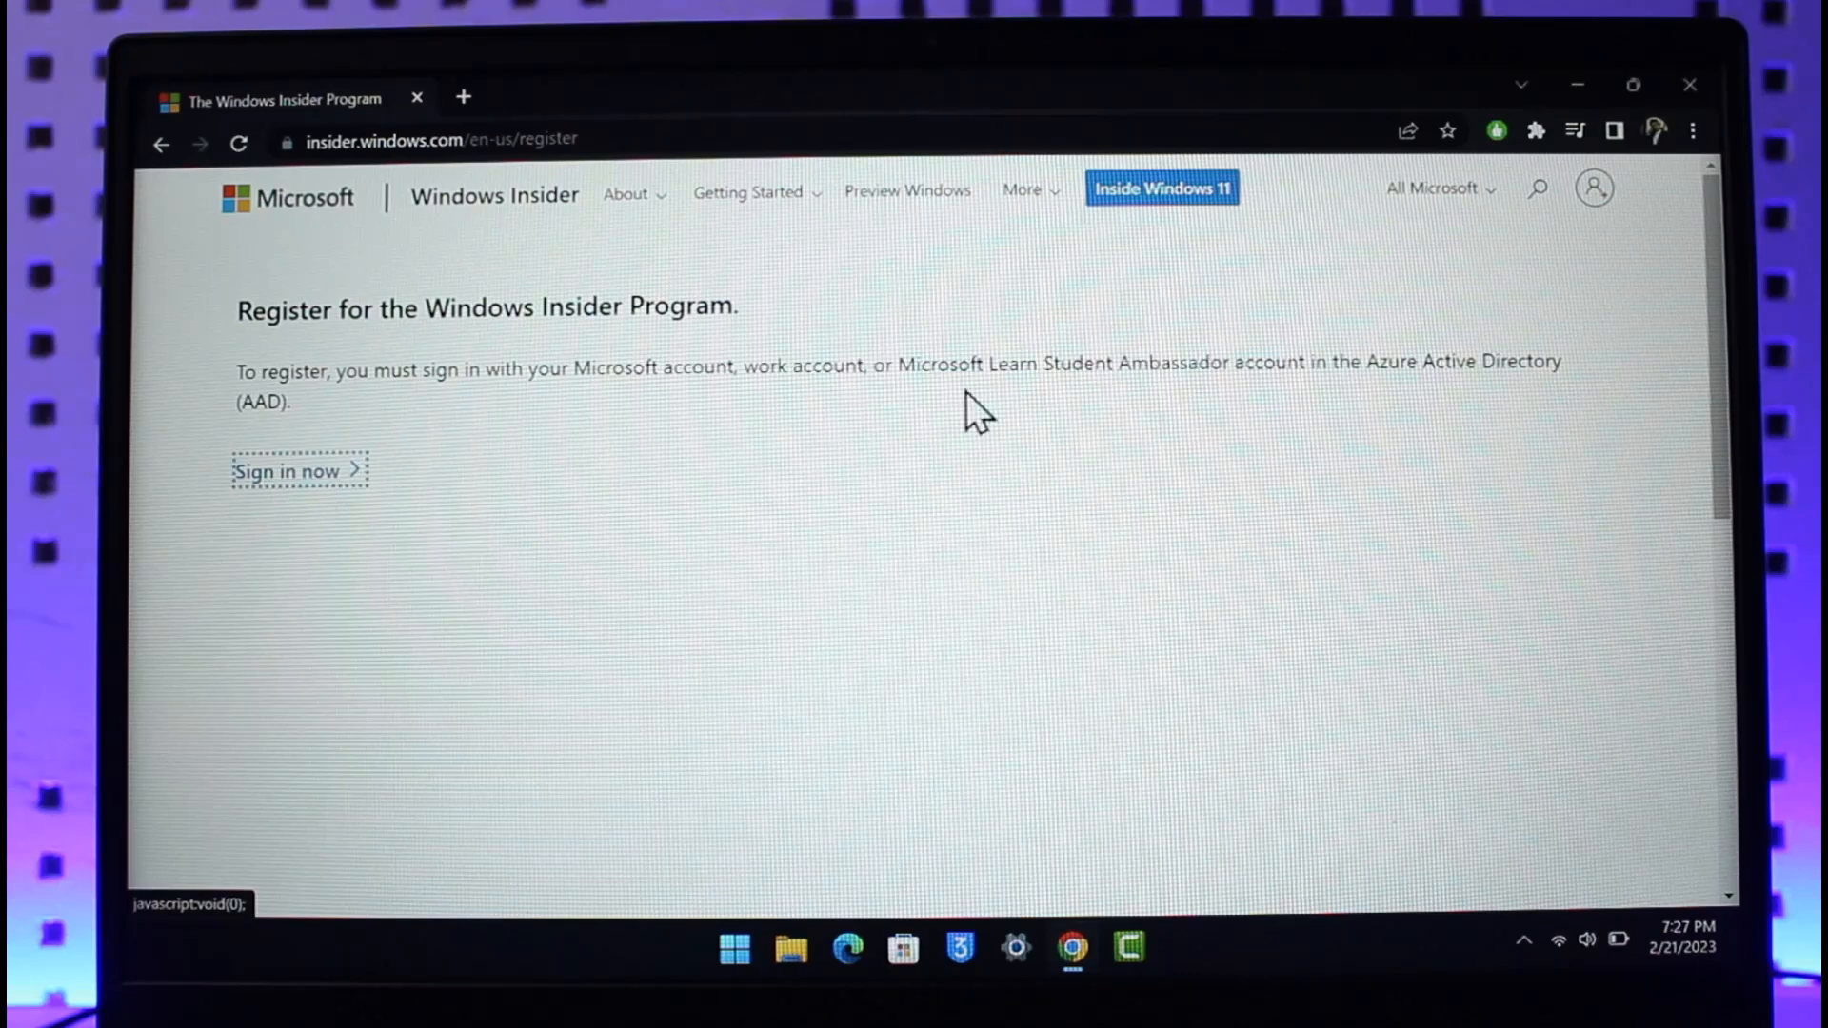
click(290, 472)
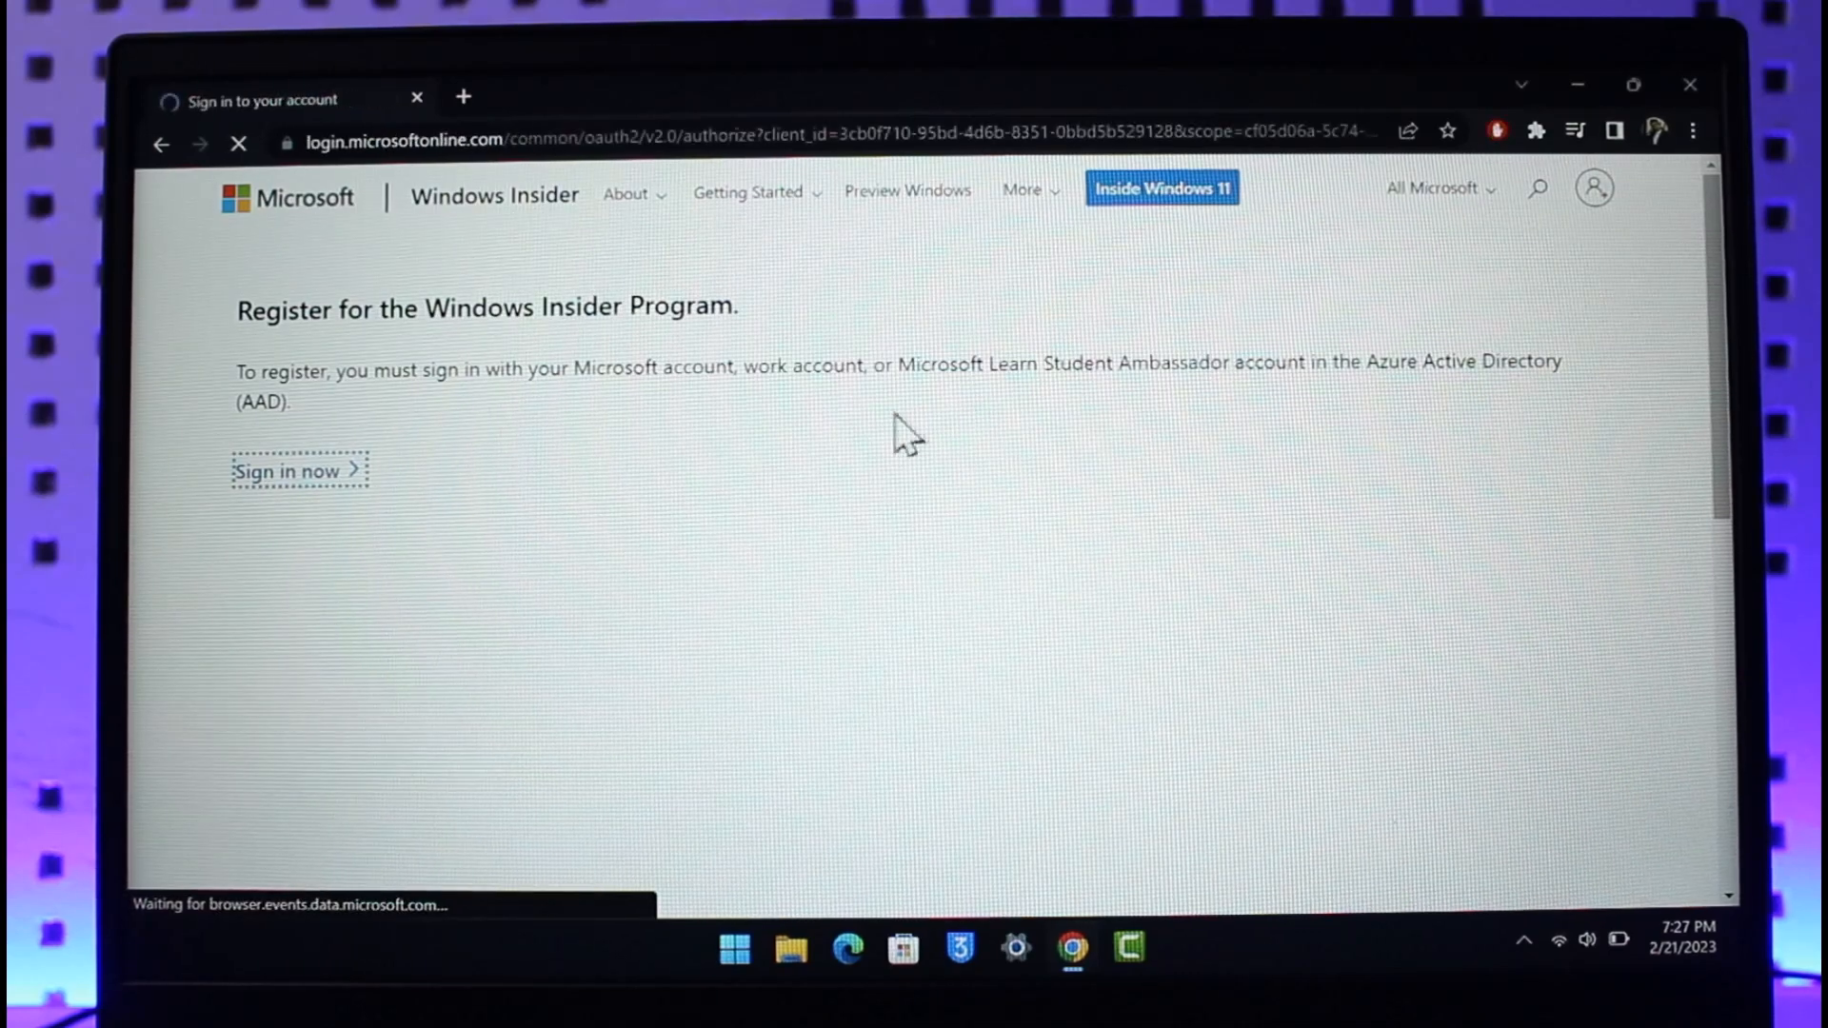
click(294, 471)
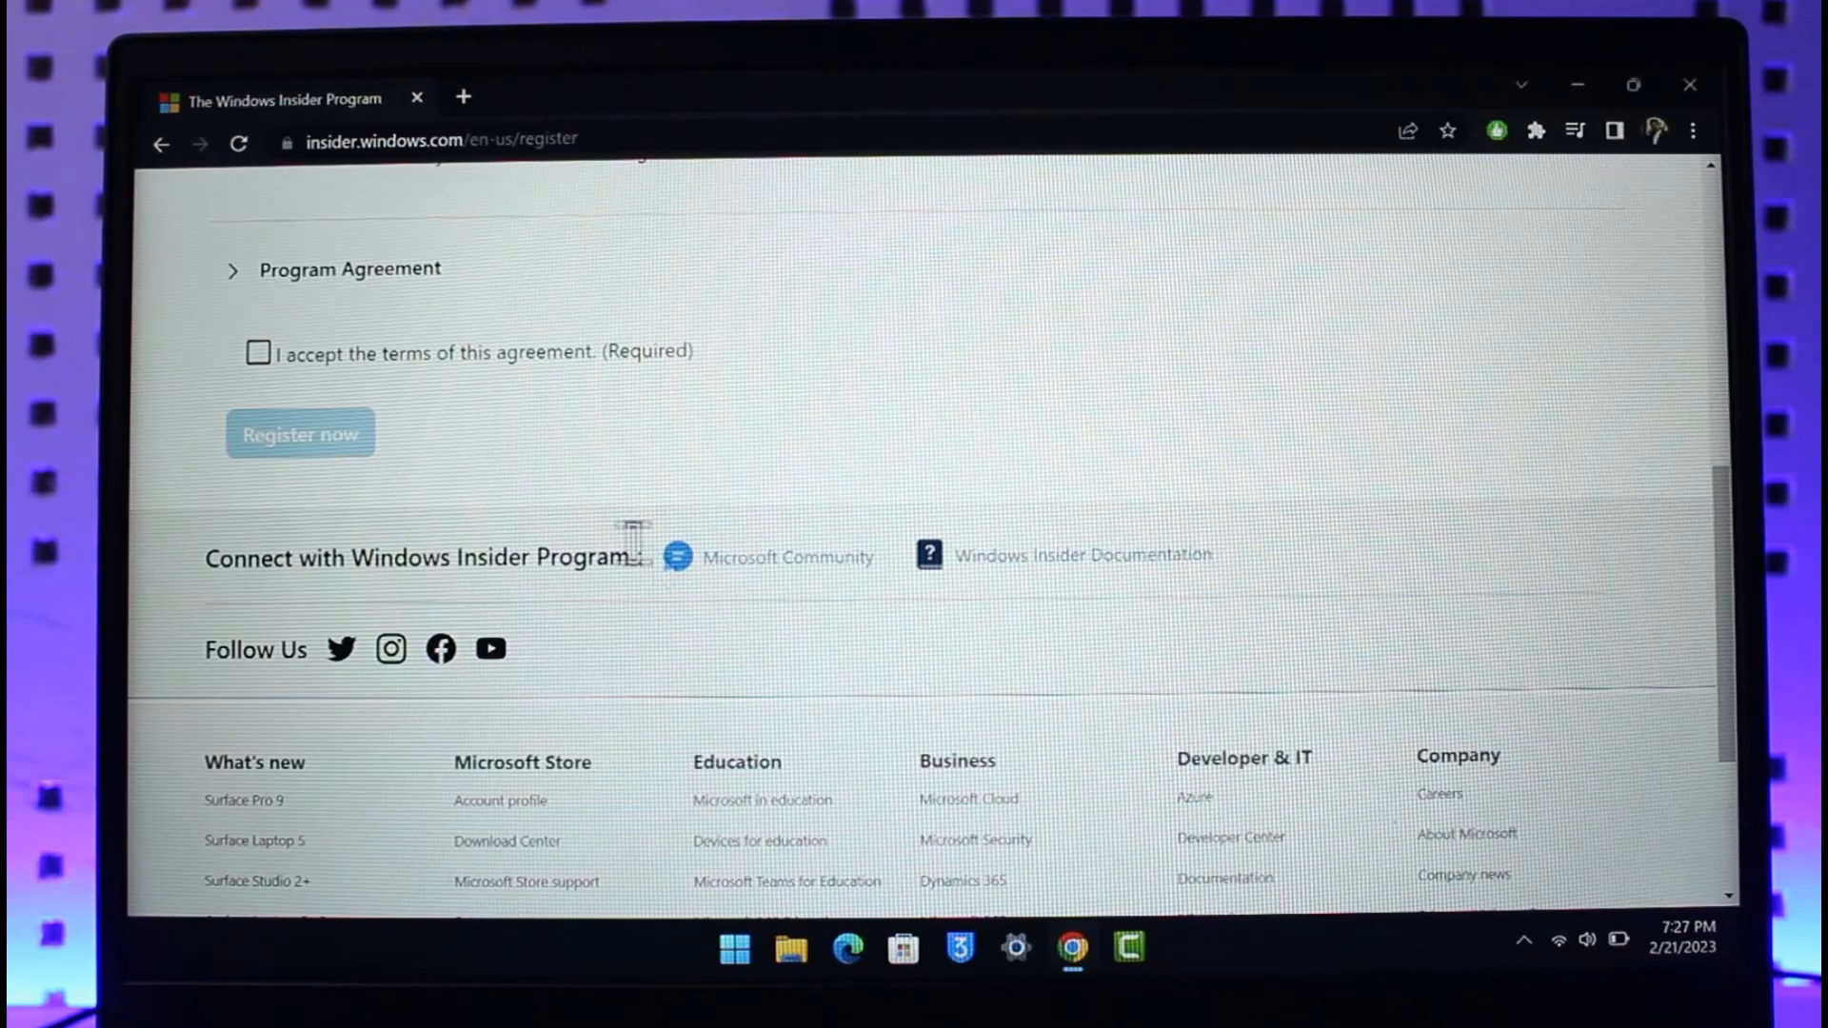
Step: Accept the Windows Insider Program Agreement terms and review the registration page
click(258, 352)
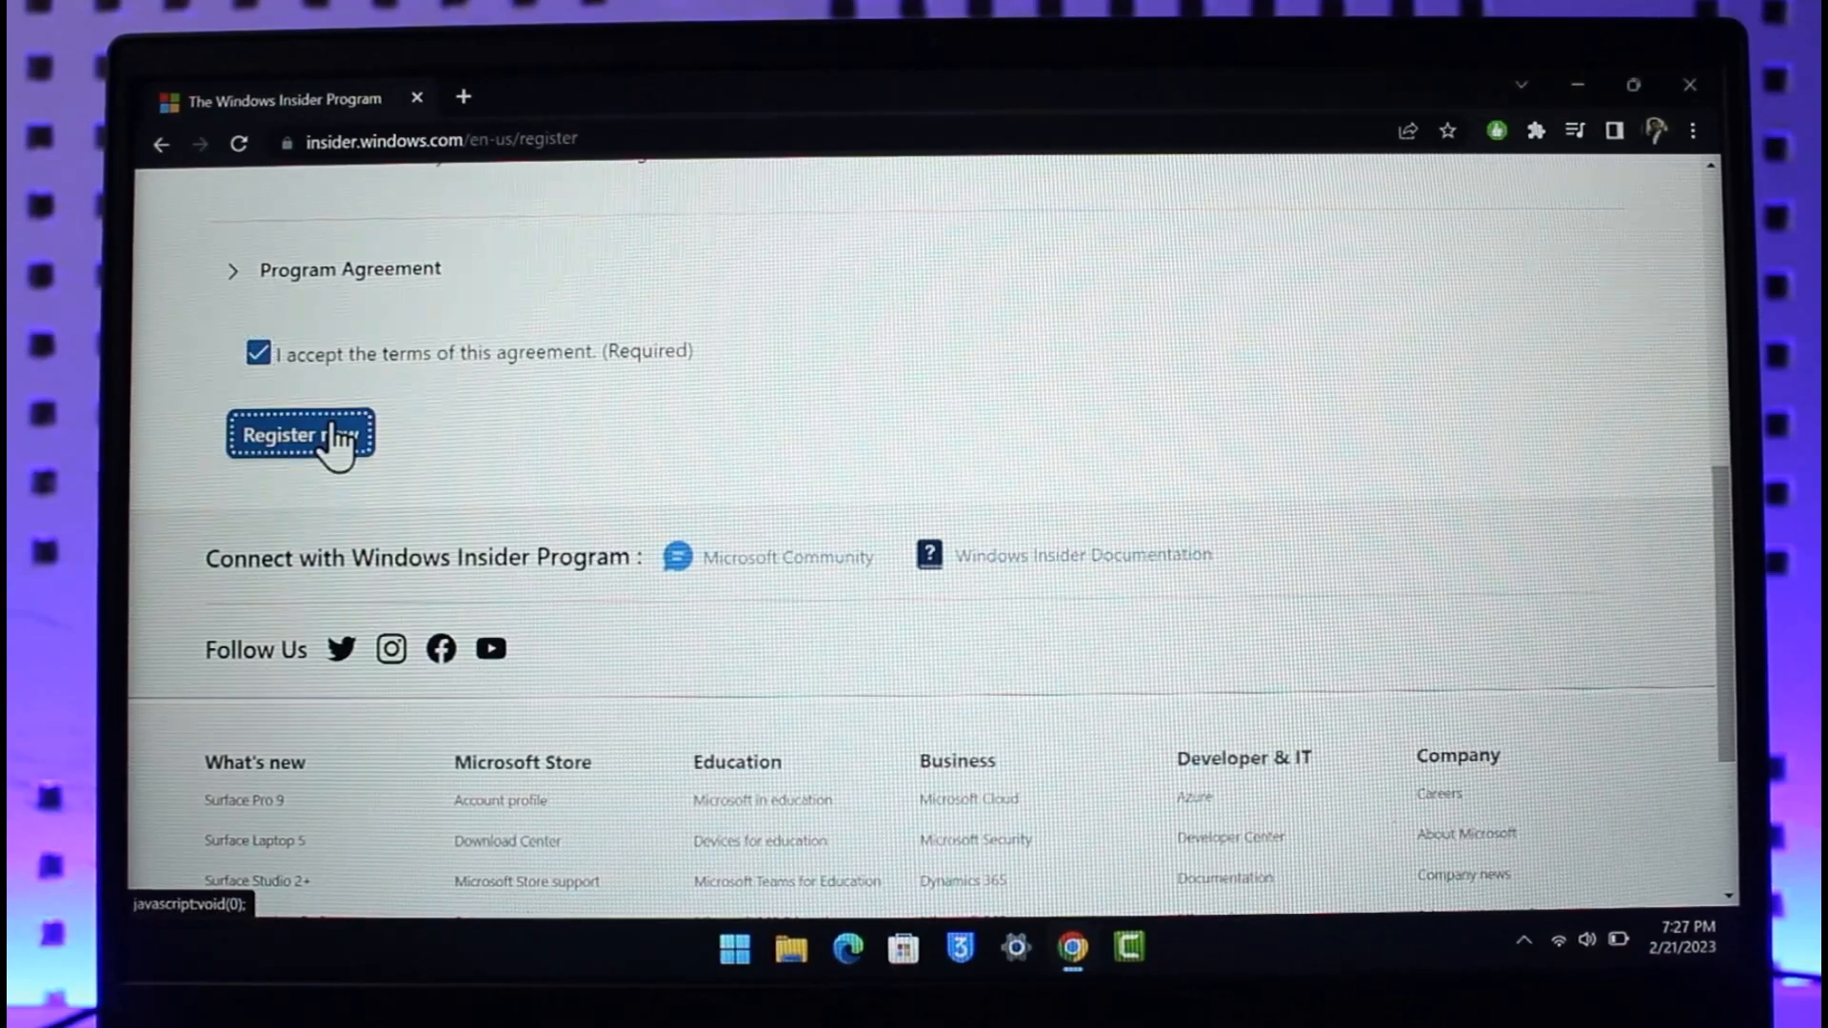
scroll(down, 3)
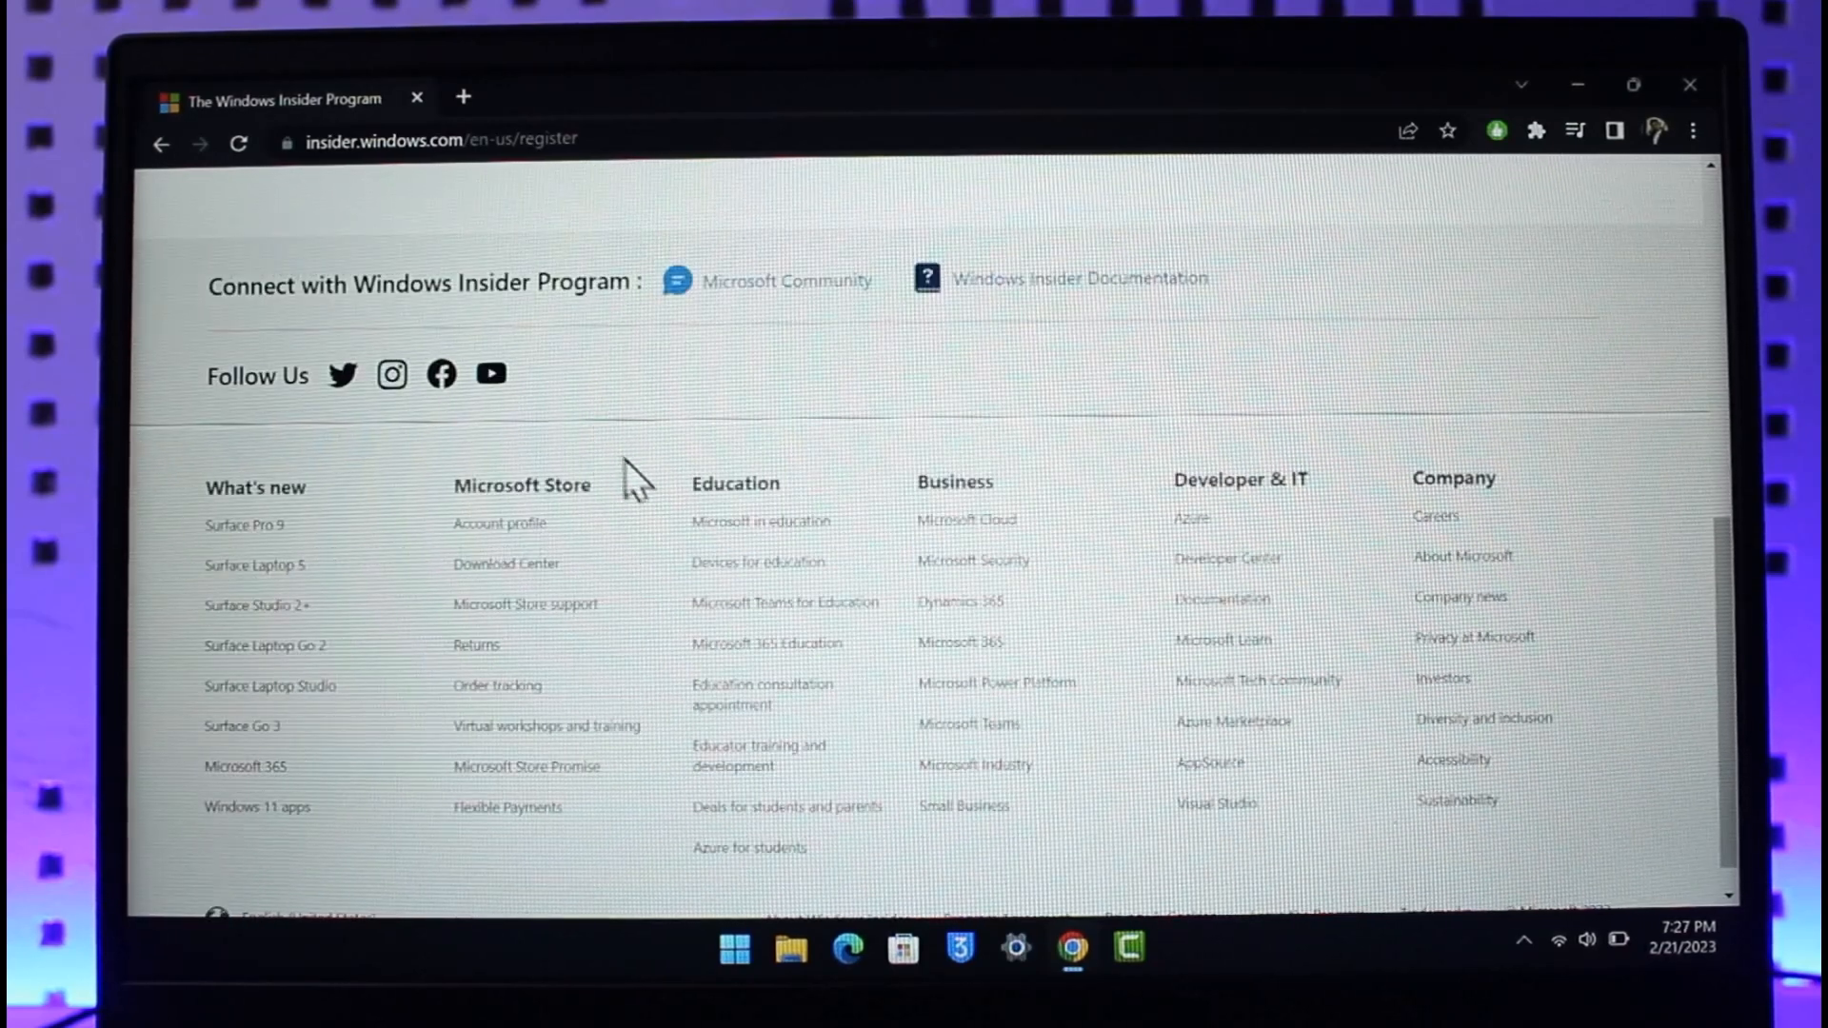
scroll(up, 3)
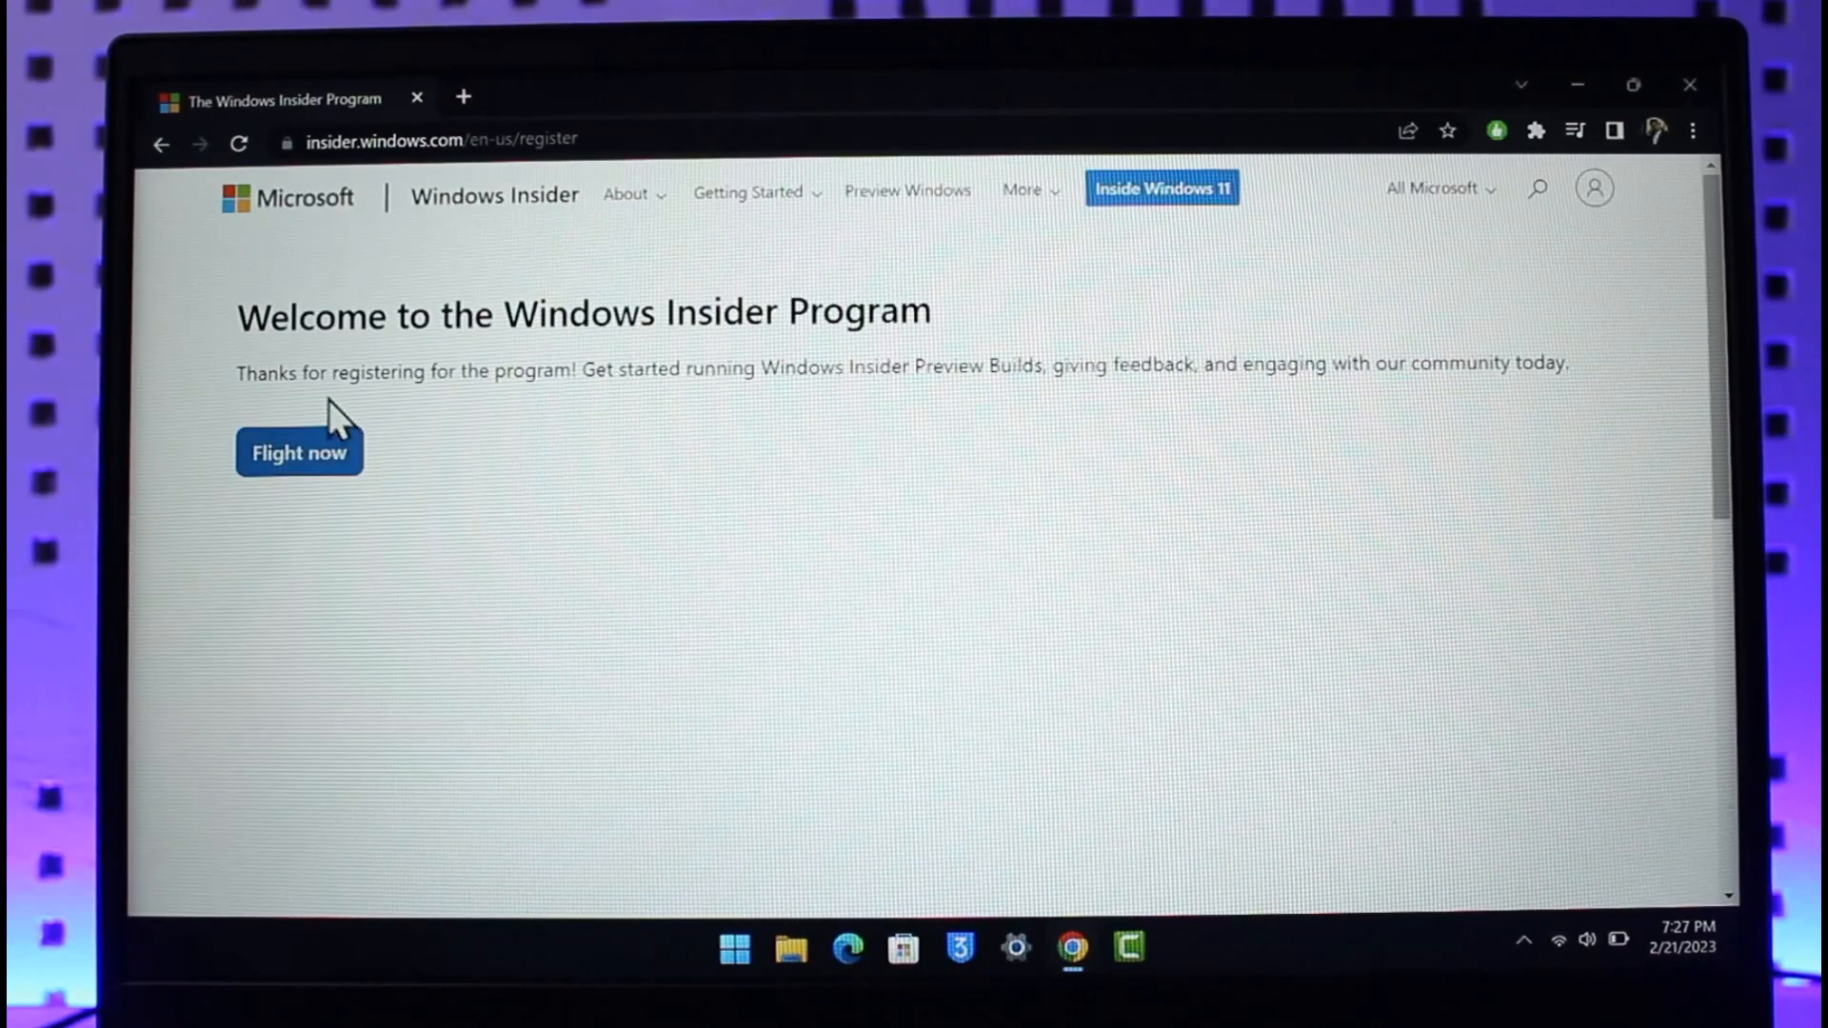
mouse_move(1123, 362)
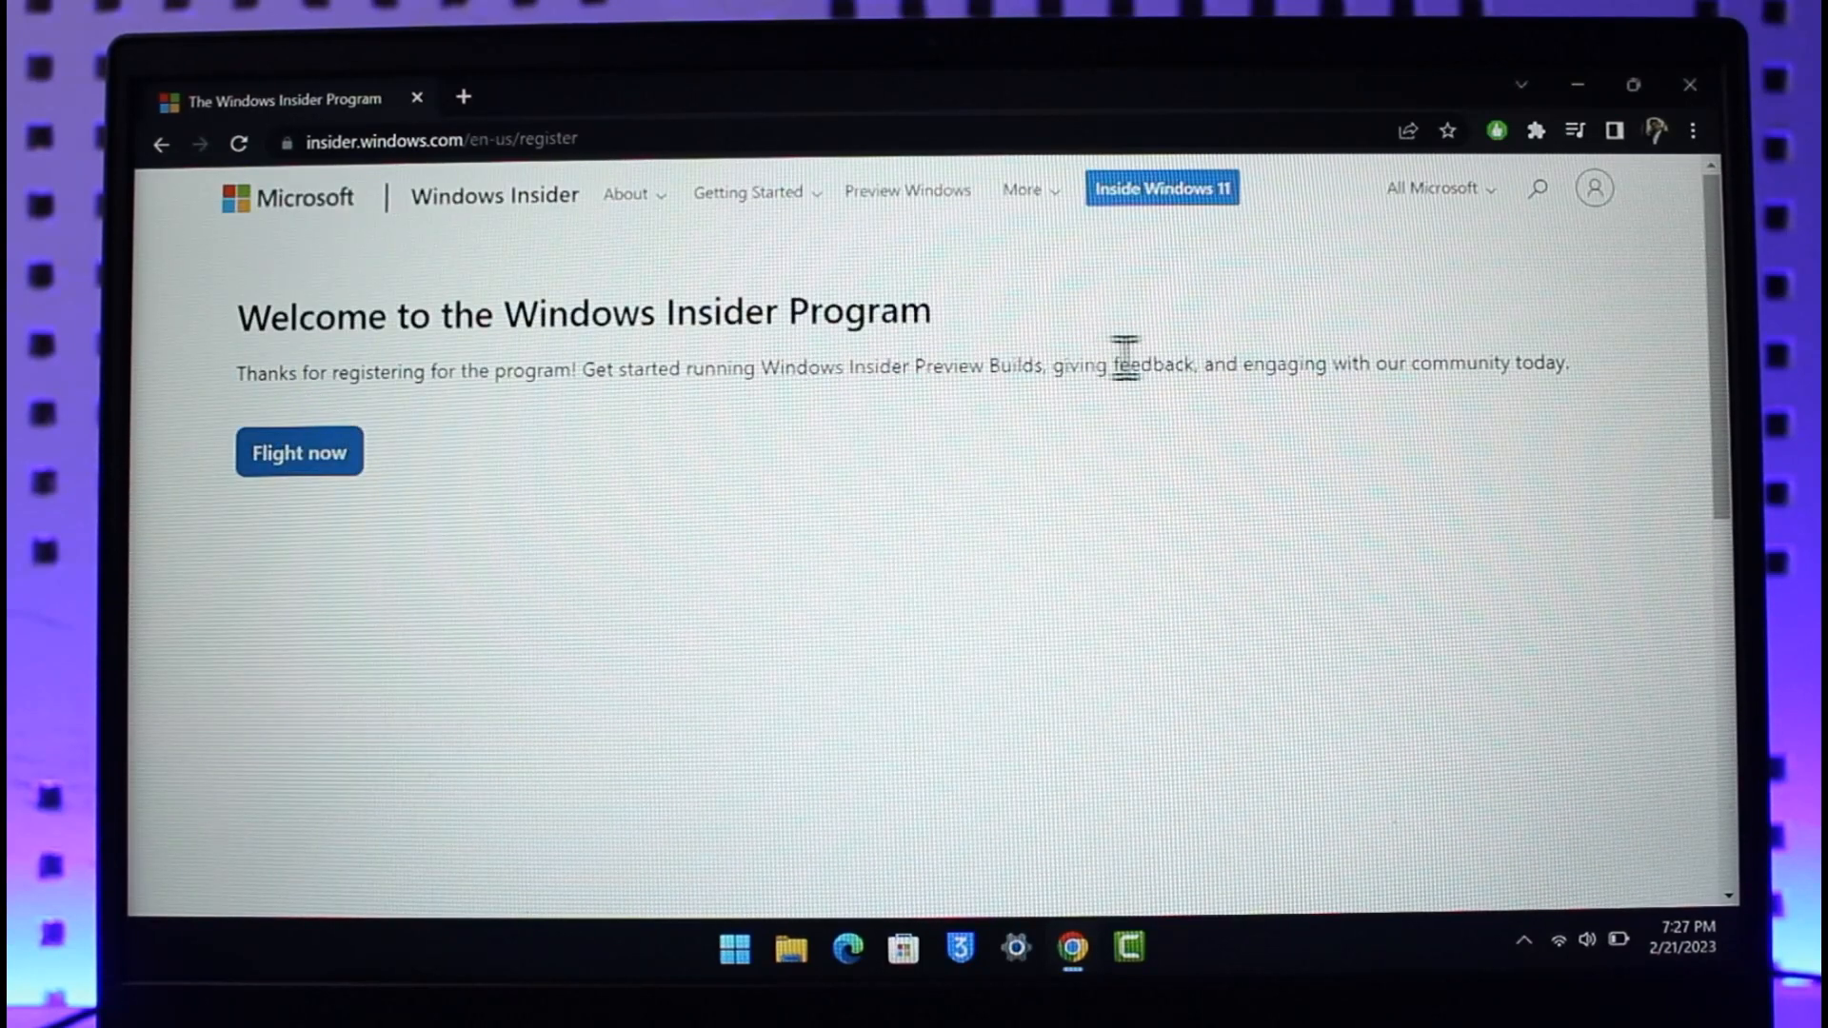
mouse_move(1467, 414)
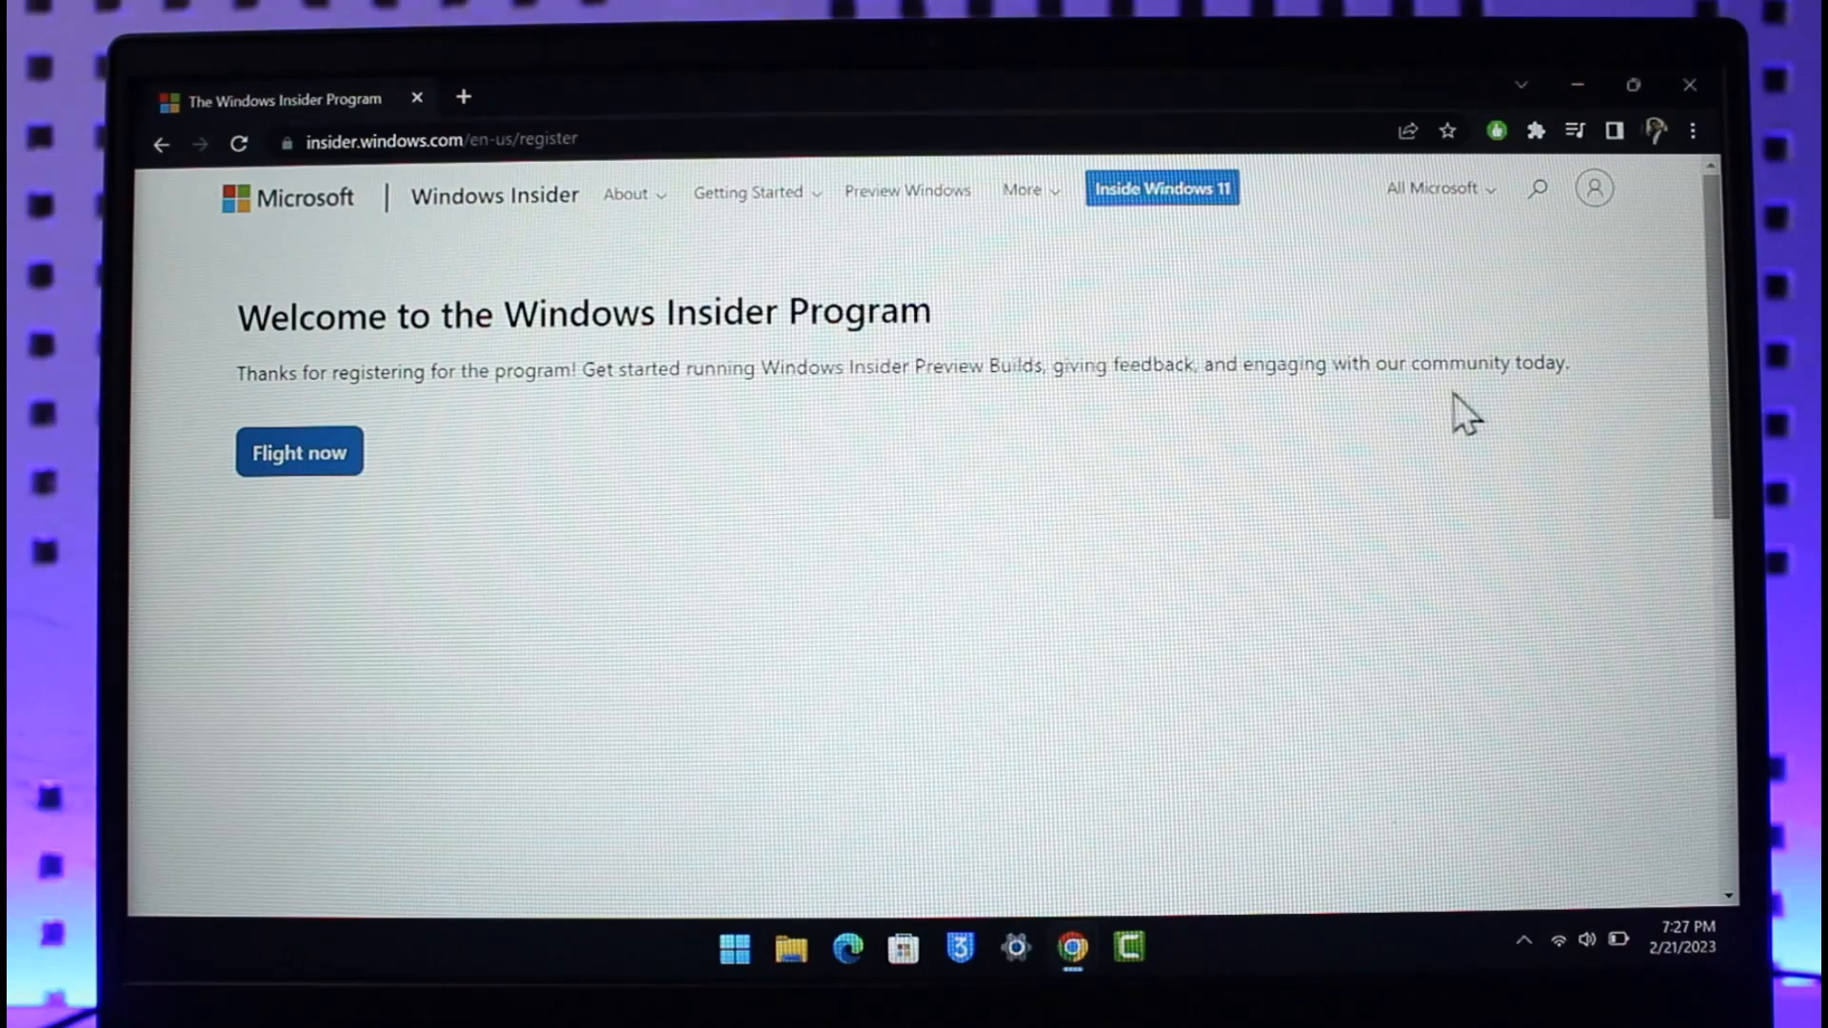
Step: Visit the Insider getting-started page, then open the Insider Preview ISO edition list
click(298, 452)
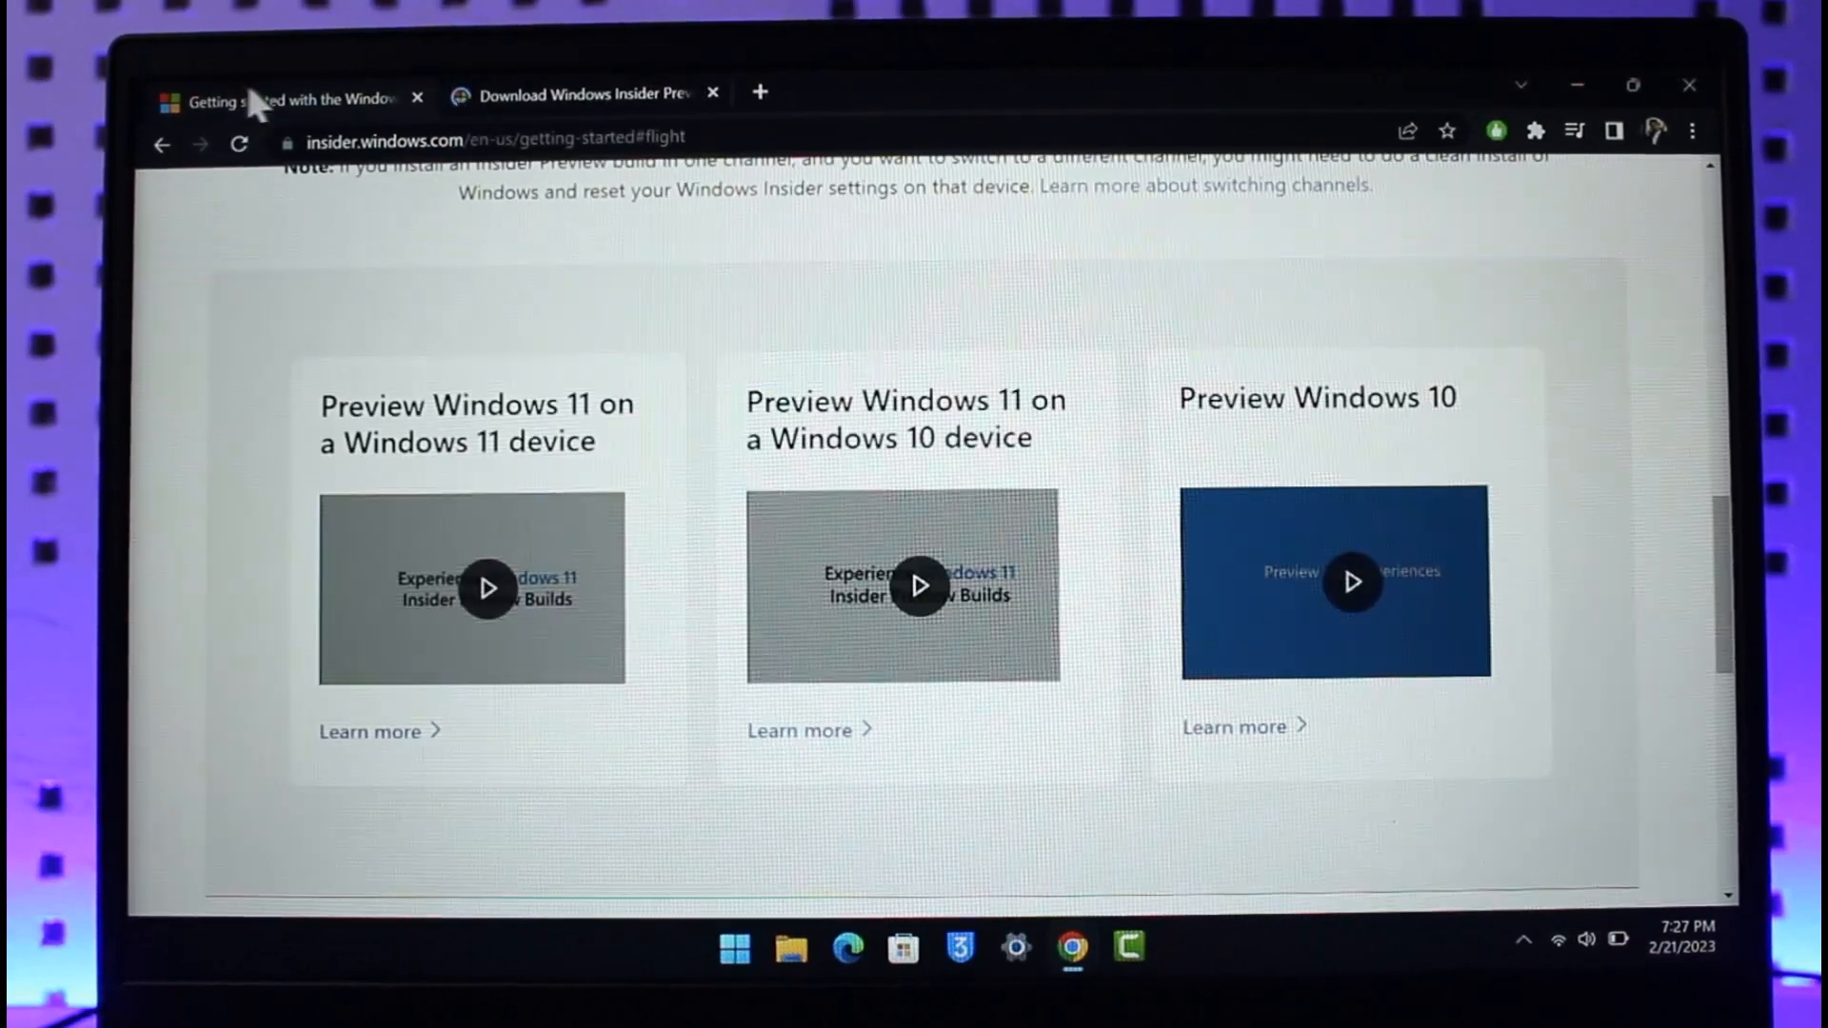
scroll(up, 3)
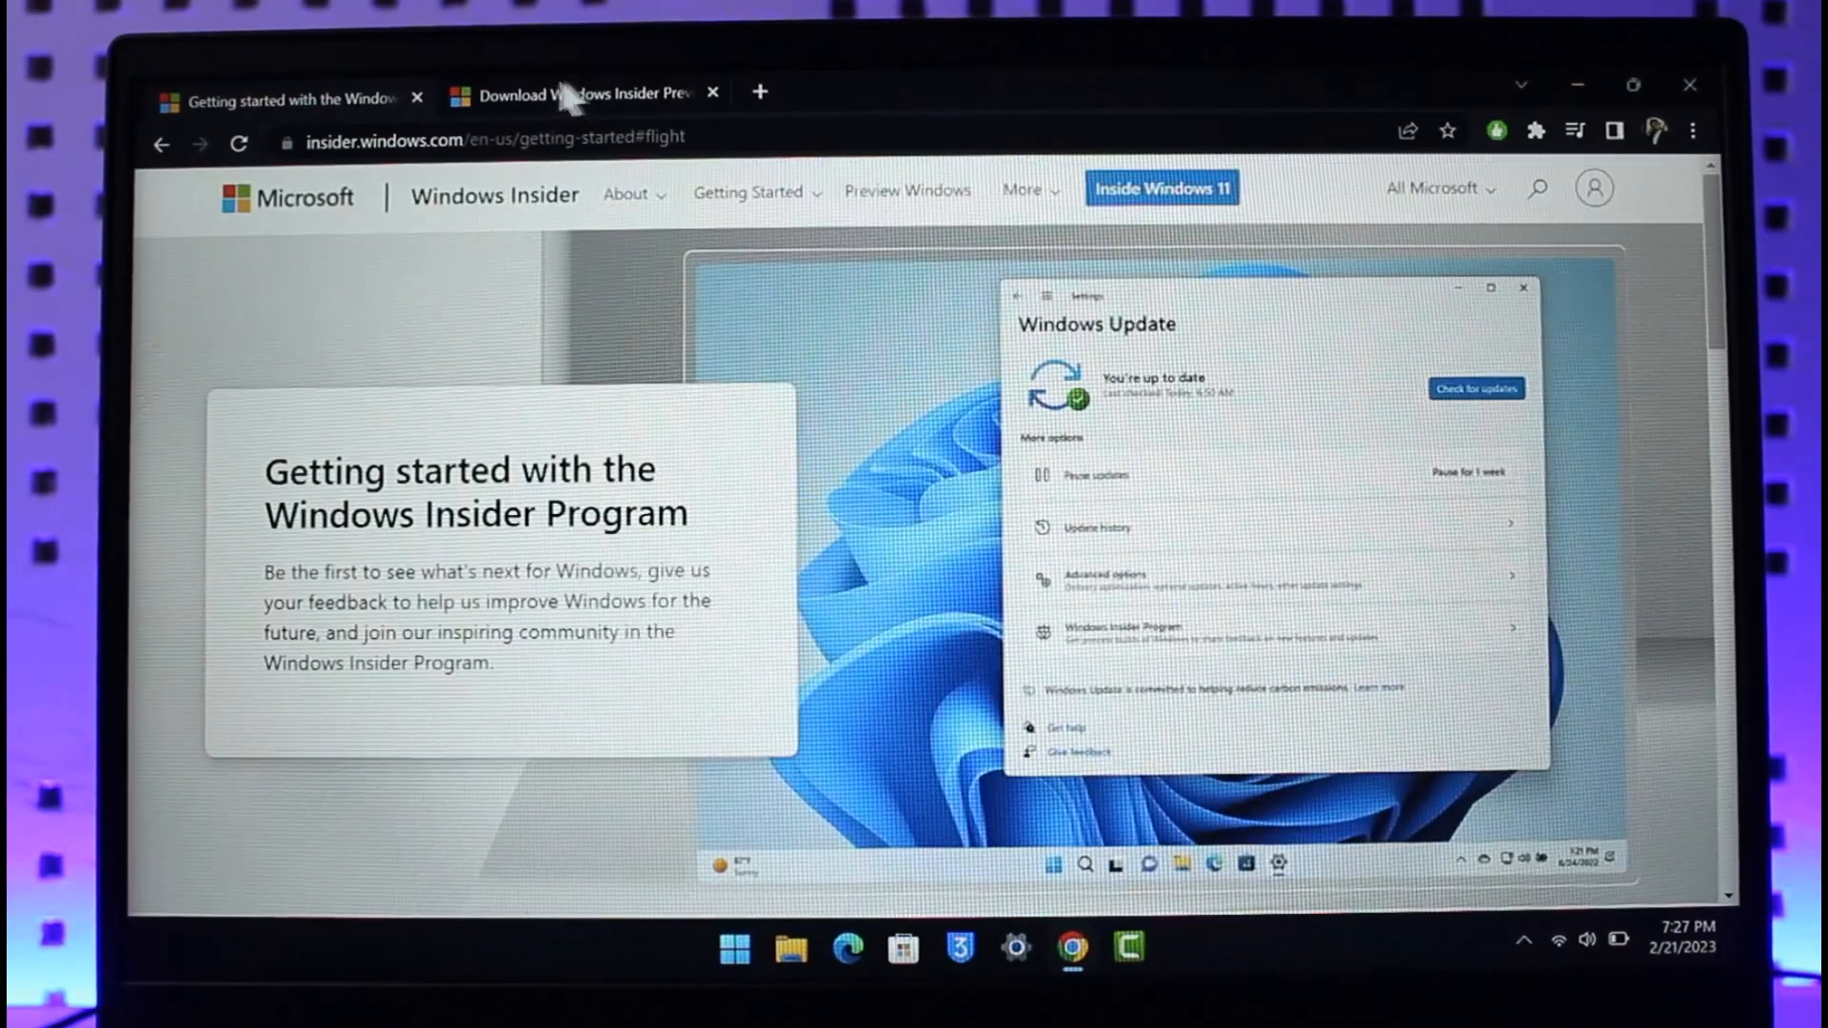
click(580, 94)
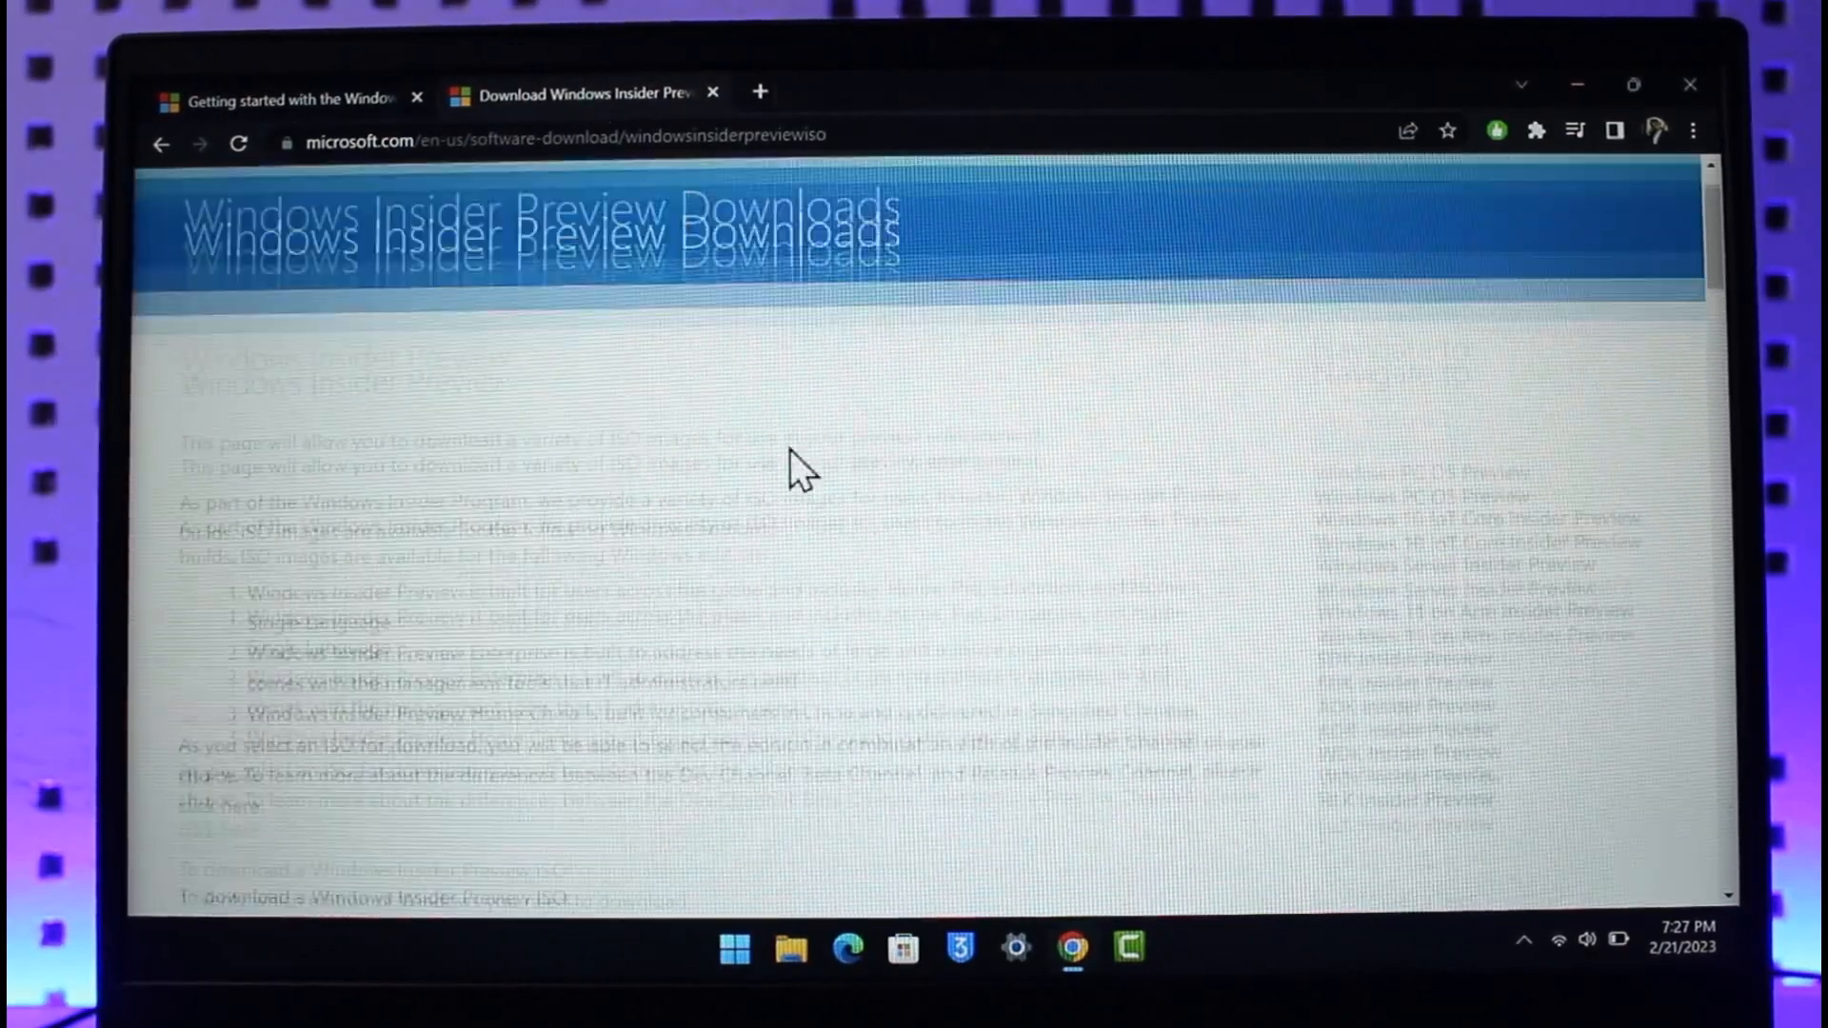
scroll(down, 3)
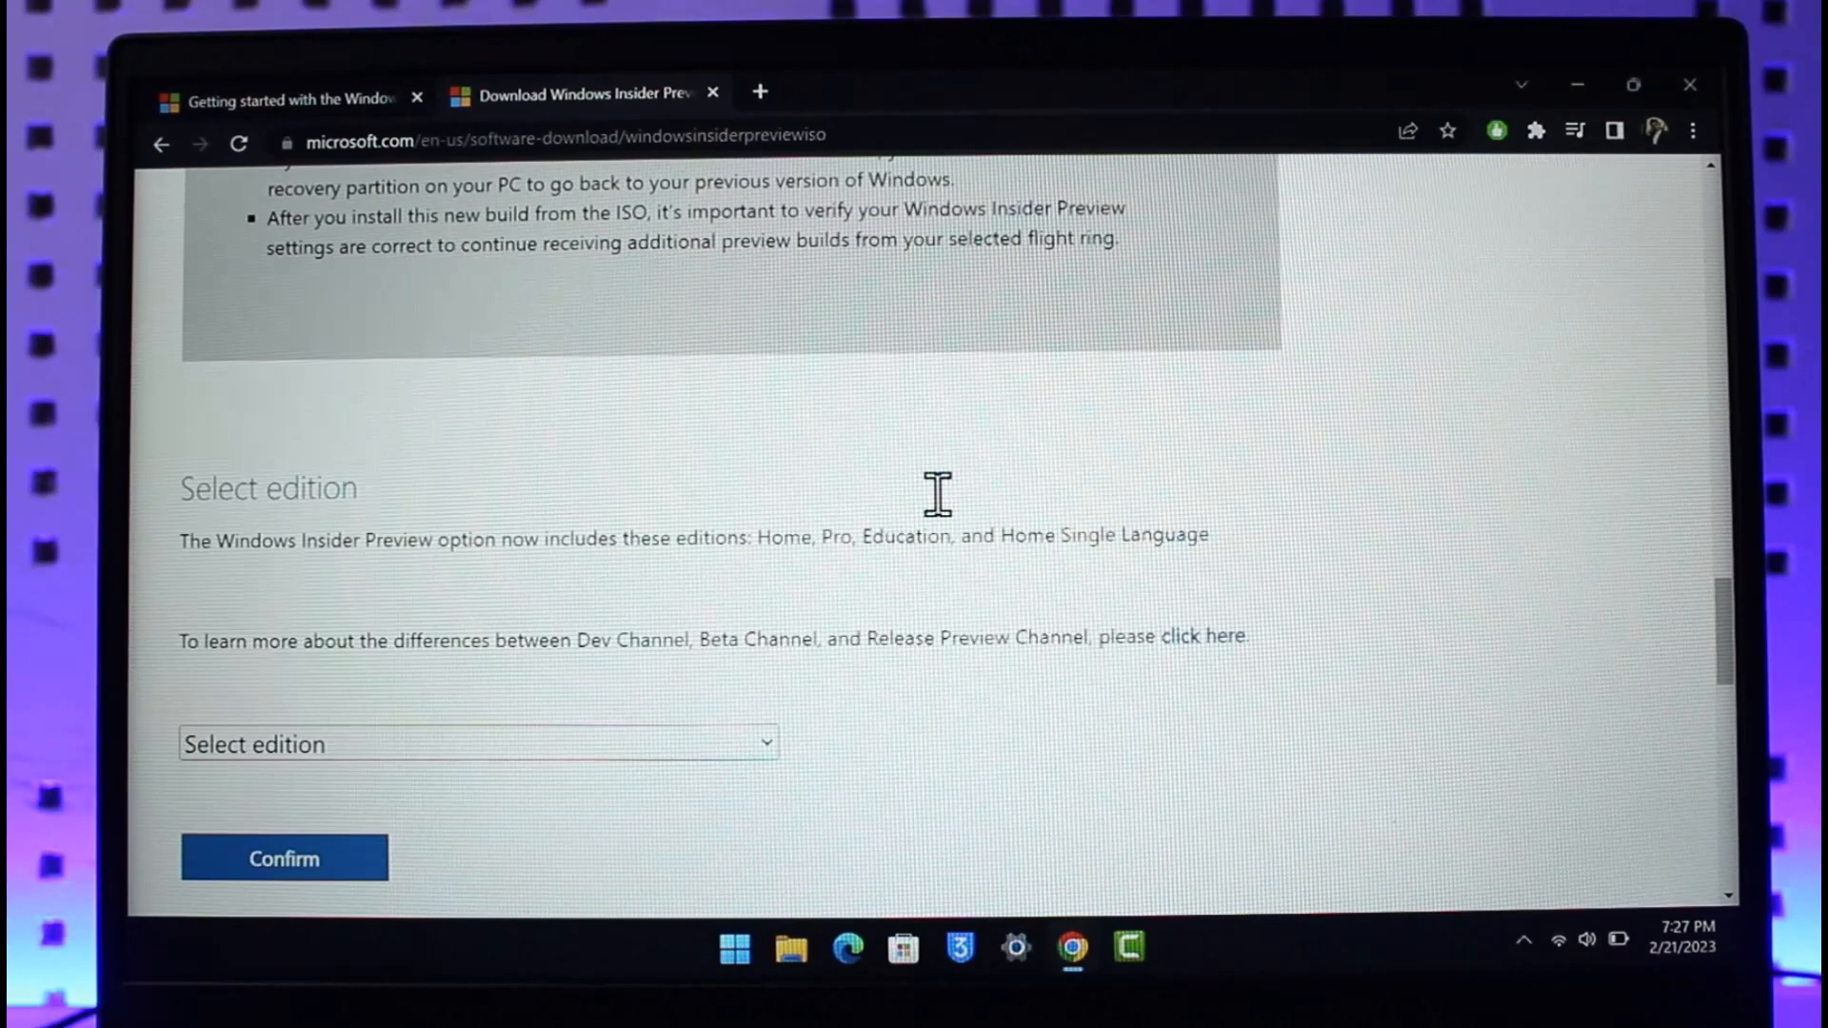
click(478, 744)
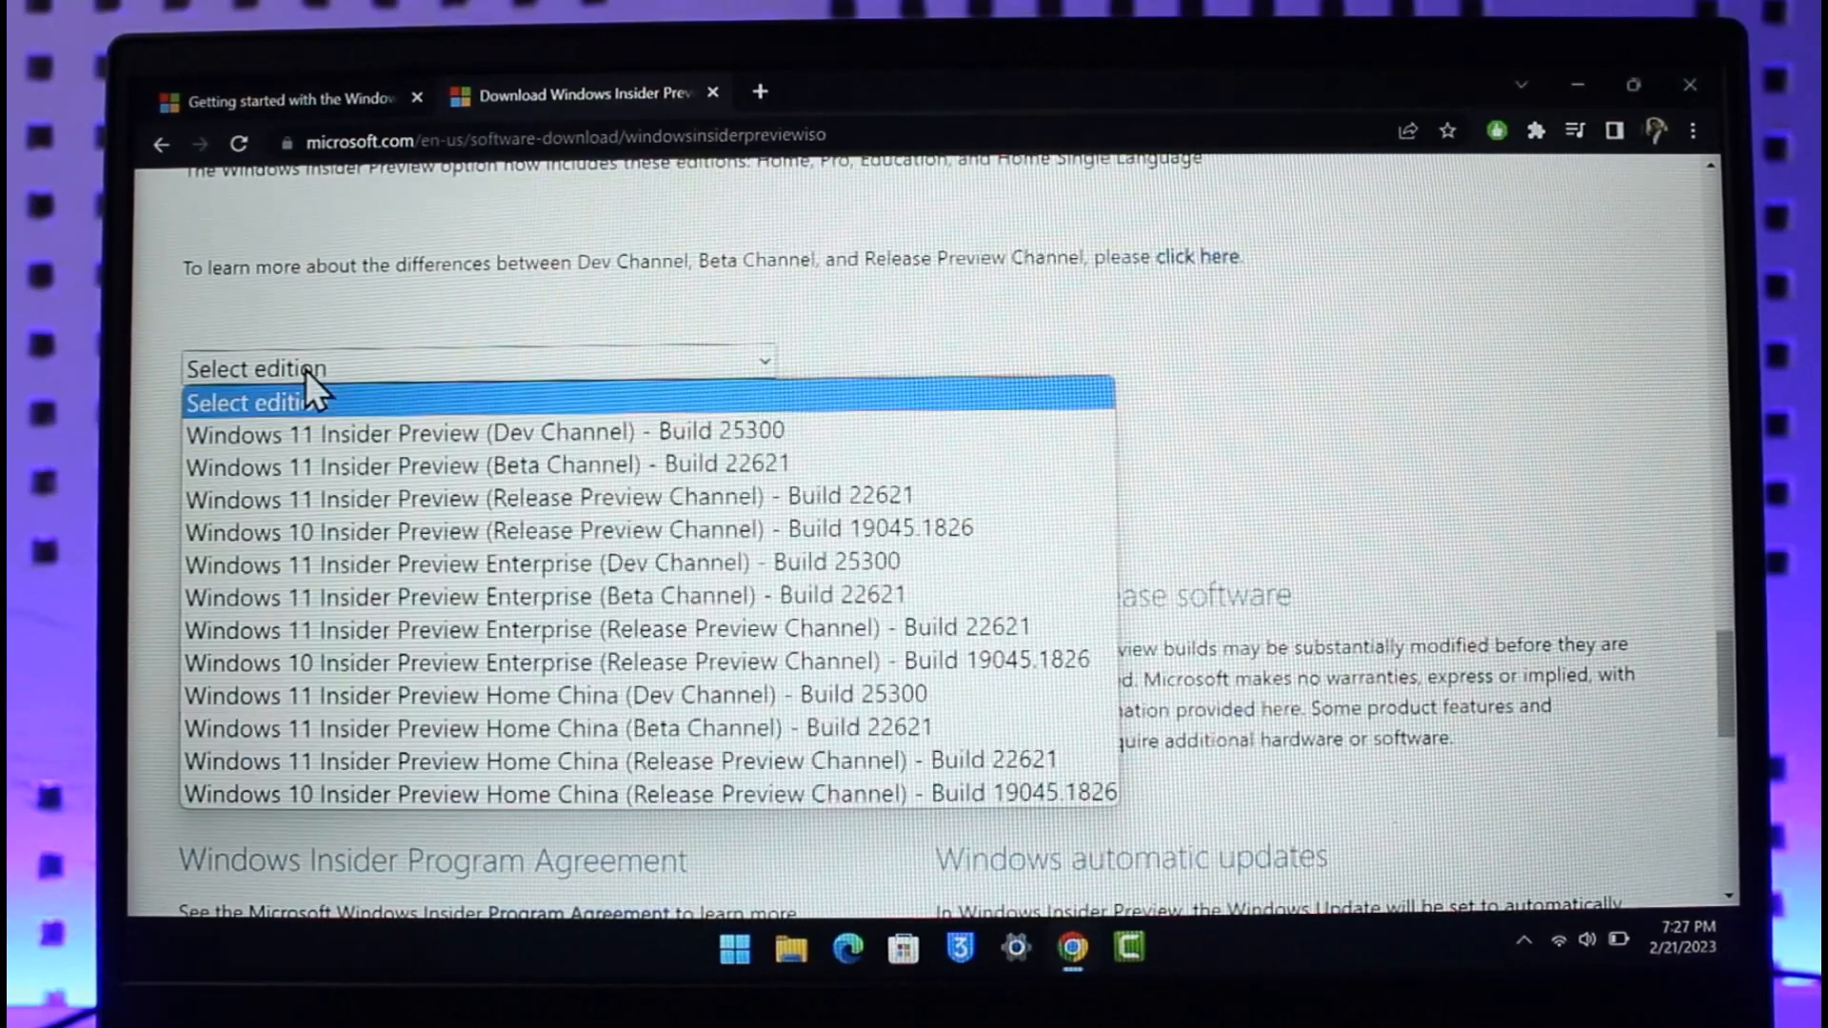
mouse_move(480, 432)
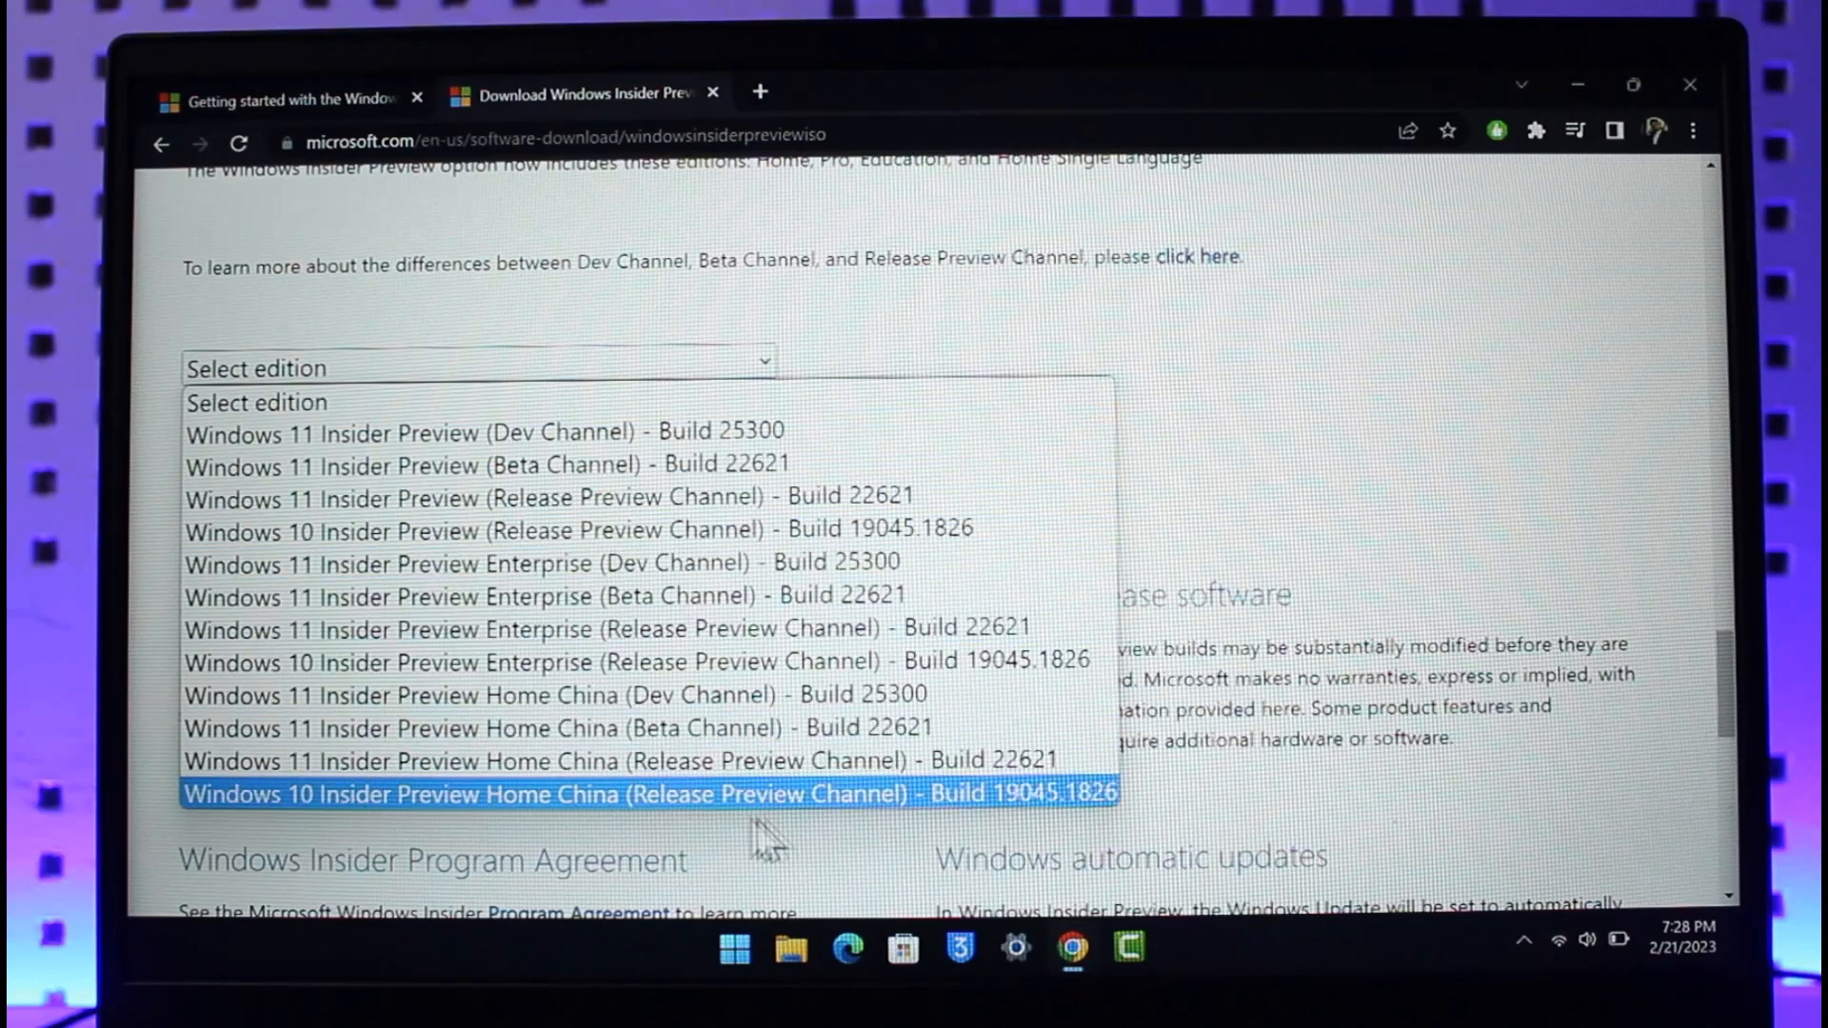
mouse_move(385, 663)
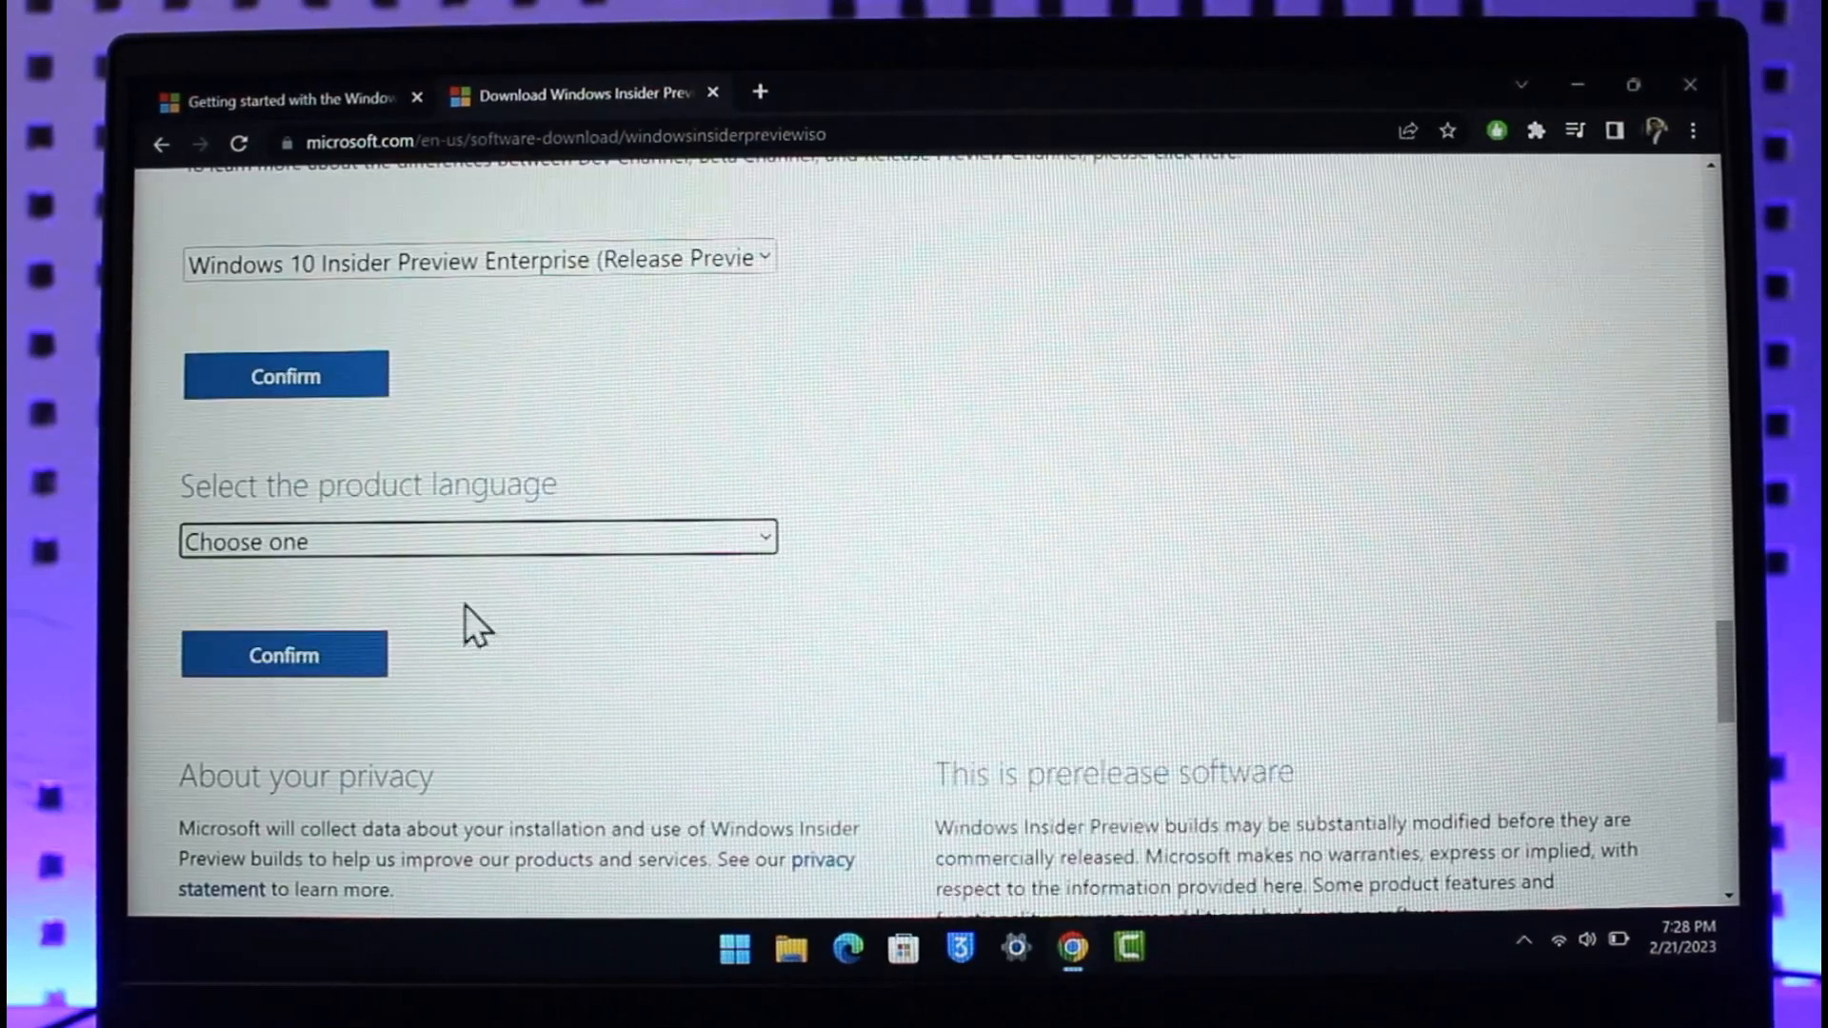
Step: Choose English (United States) as the product language
click(476, 540)
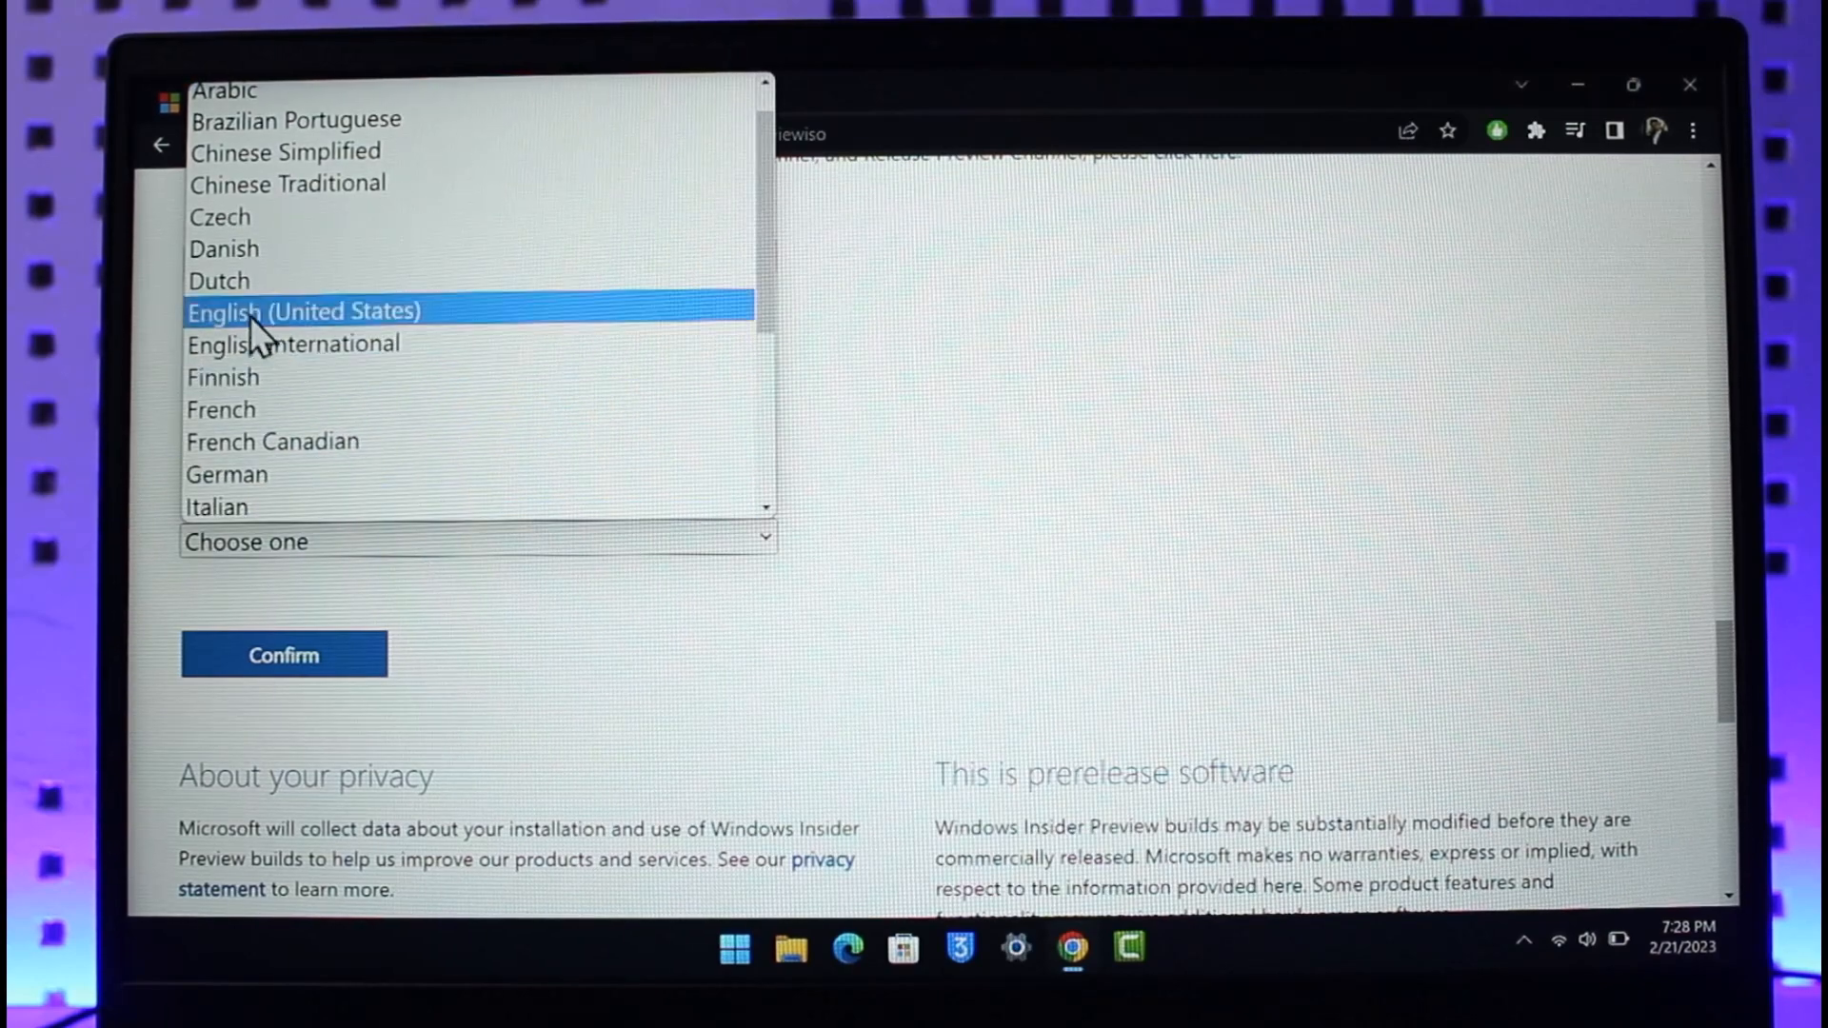
click(281, 654)
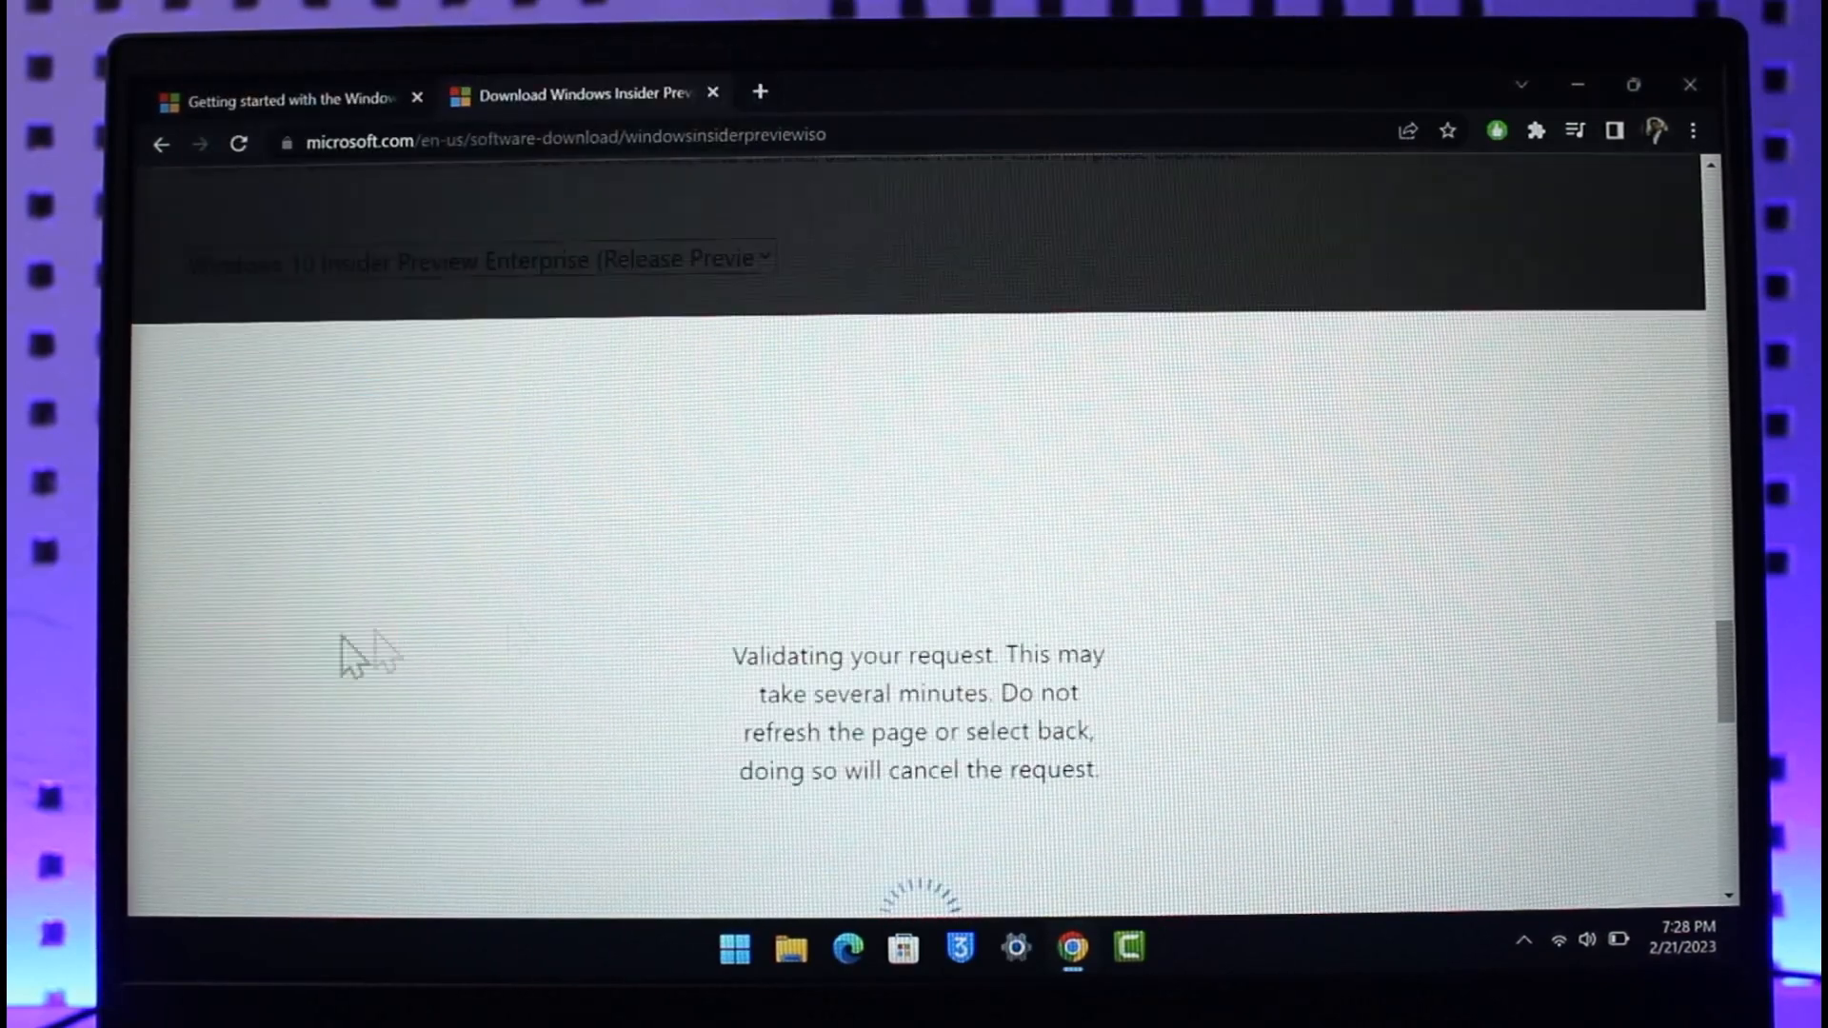
mouse_move(1073, 664)
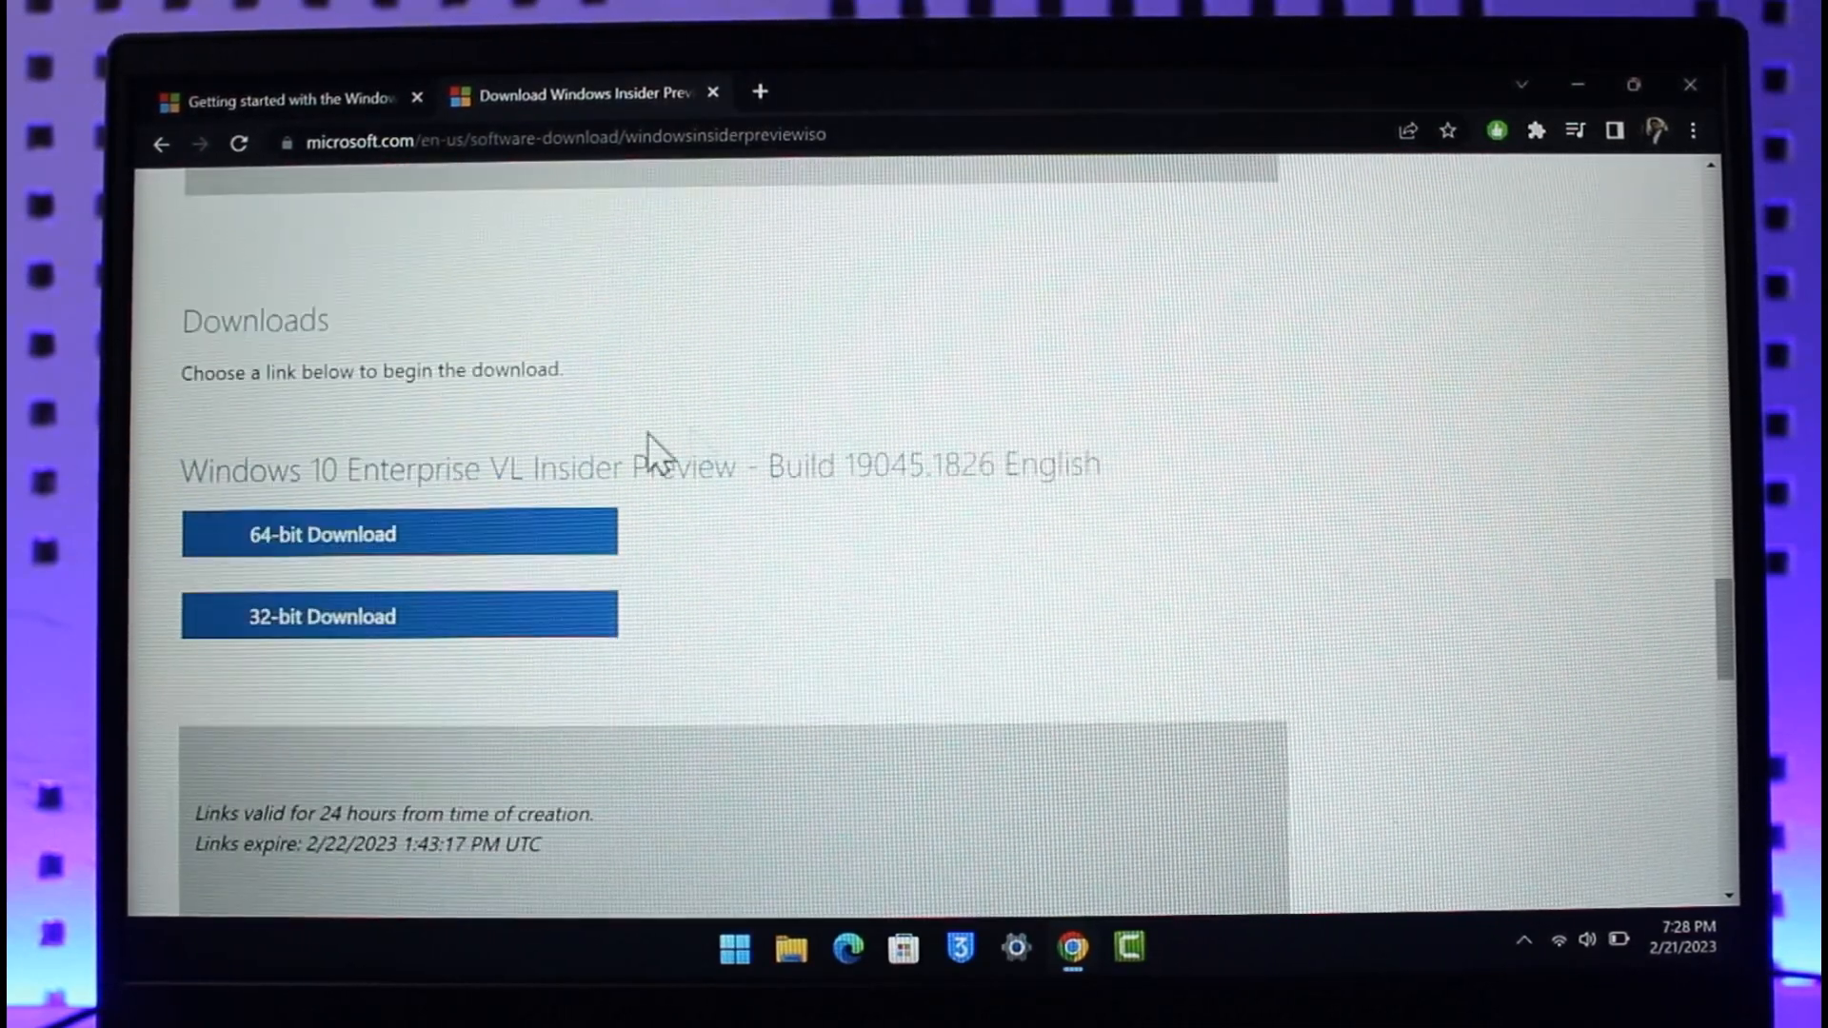
mouse_move(181, 712)
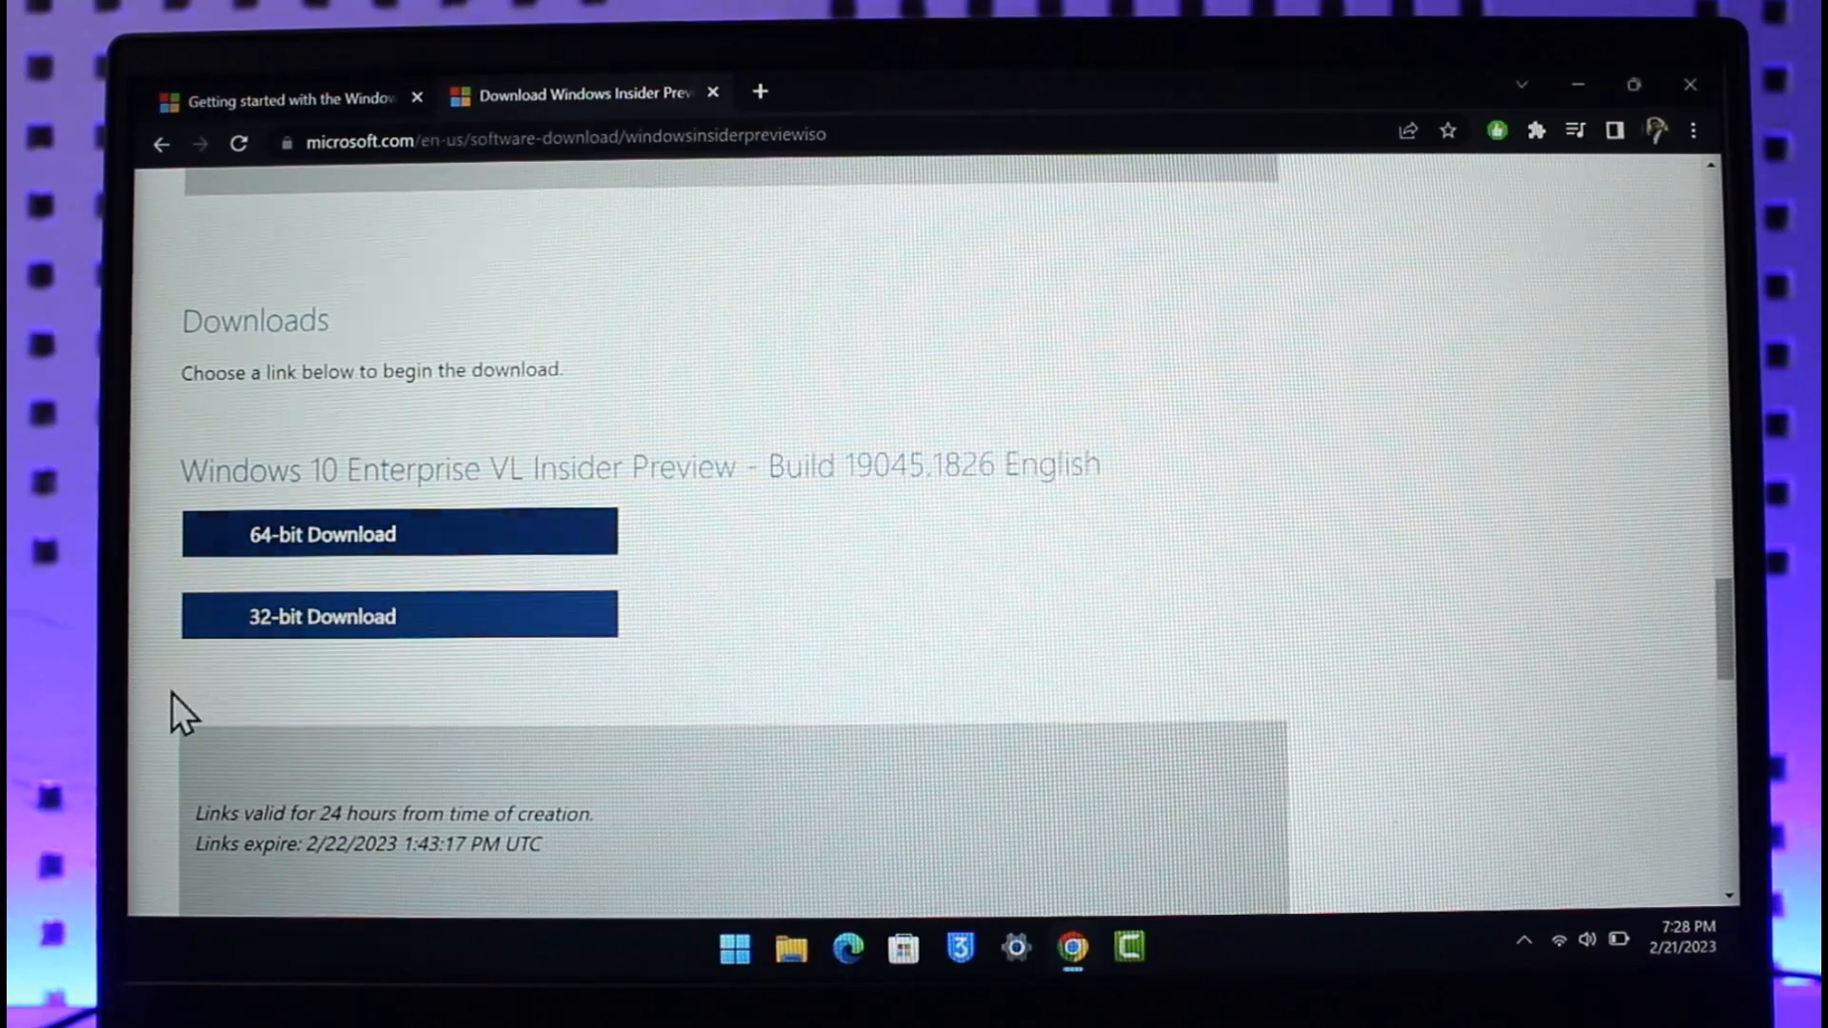
Step: Download the 64-bit Windows 10 Enterprise Insider Preview ISO (5.41 GB)
click(399, 534)
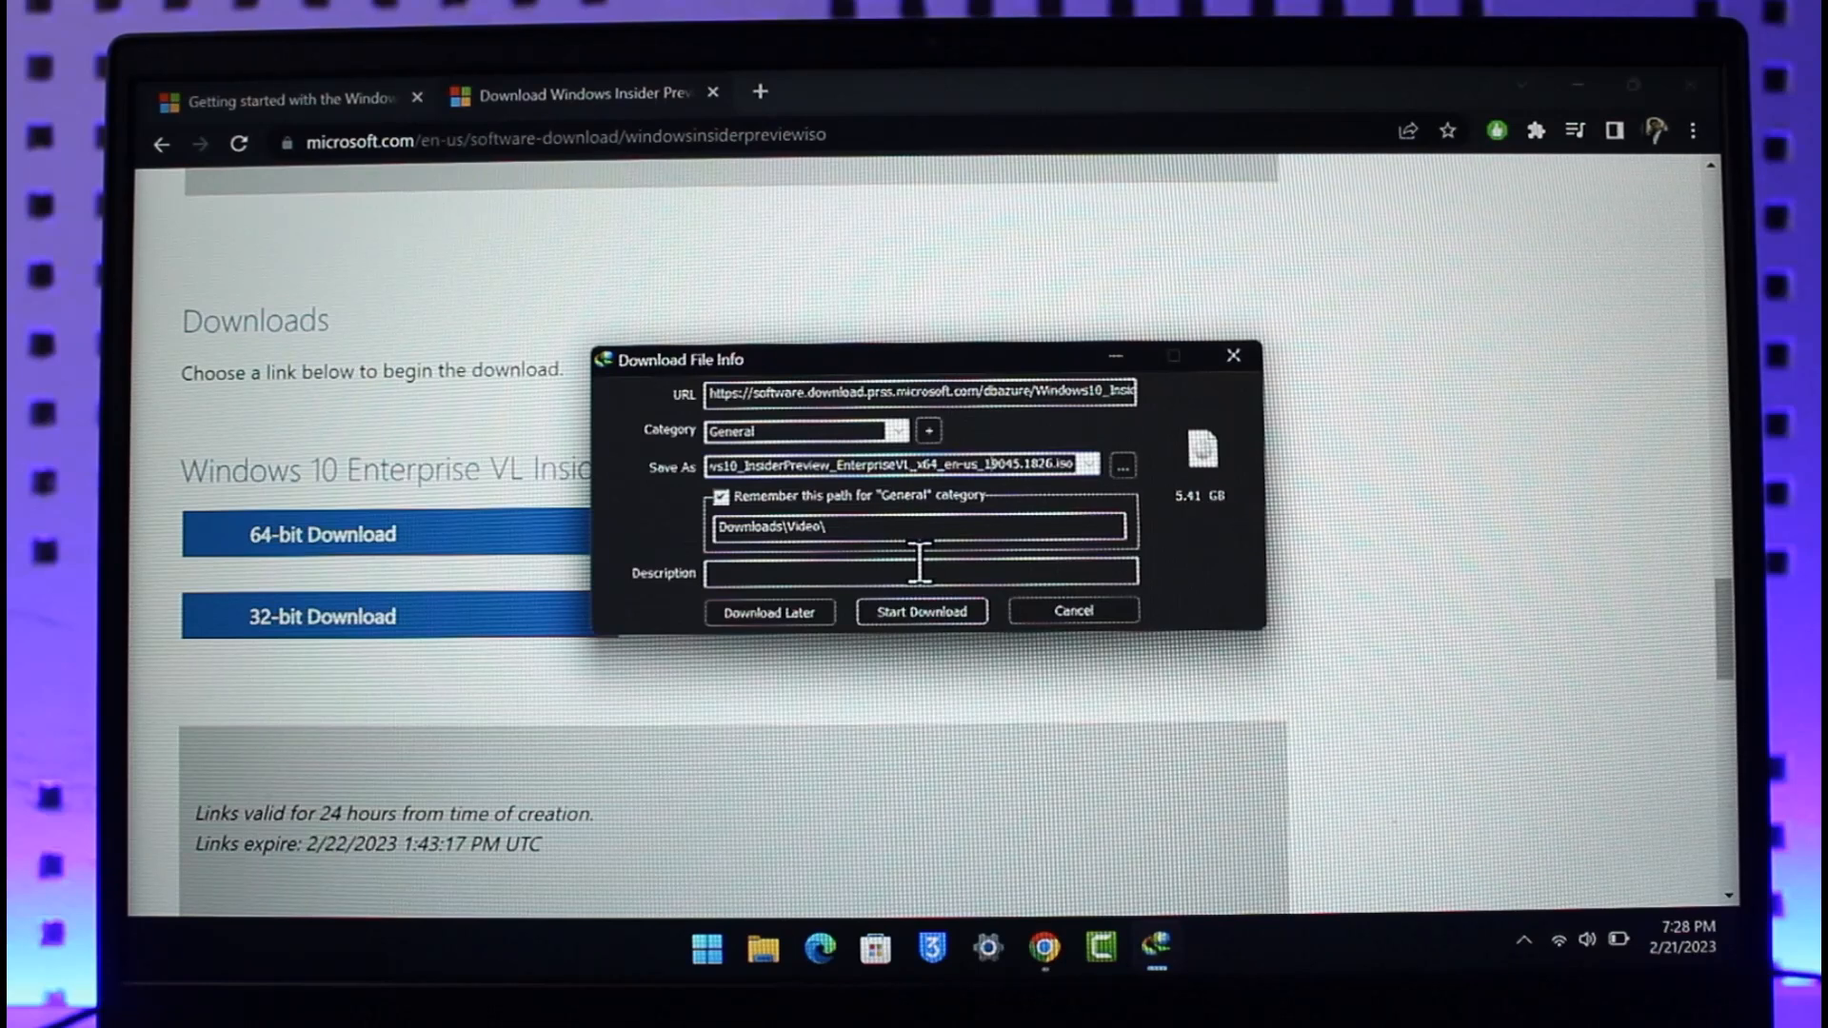
mouse_move(1030, 653)
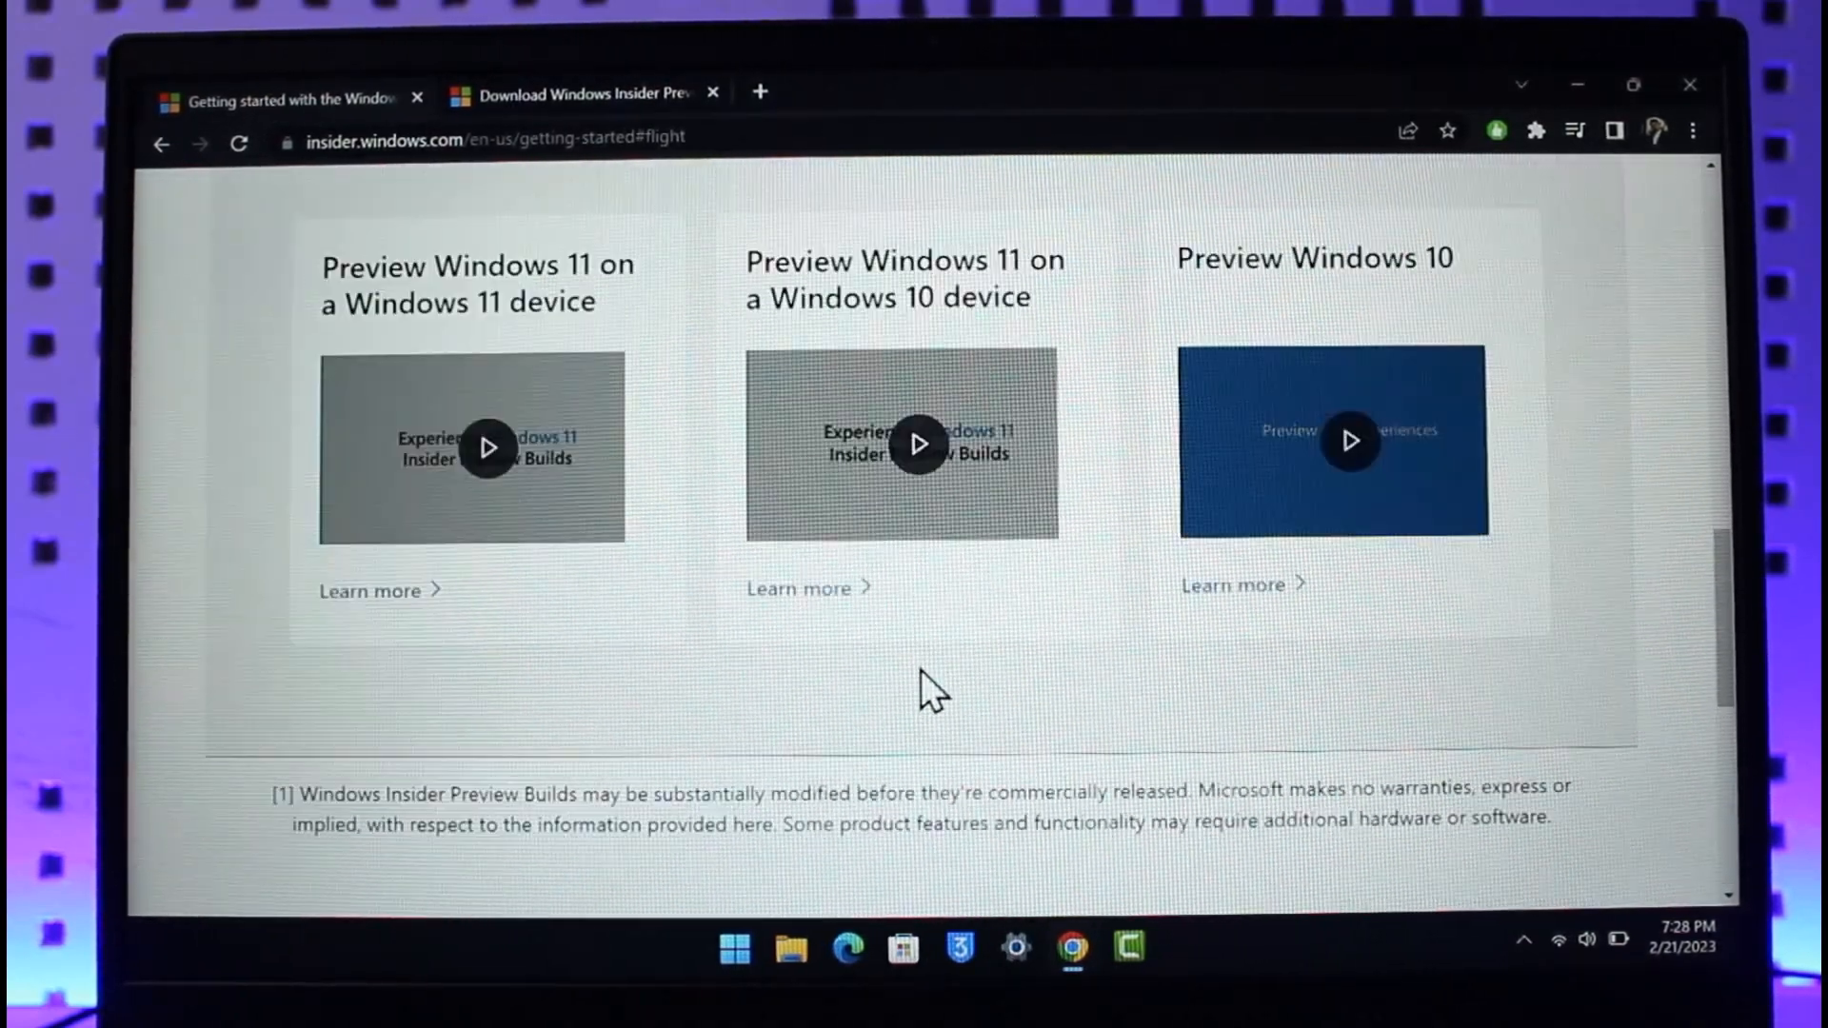
Step: Scroll to the top of the Getting Started with the Windows Insider Program page
scroll(up, 3)
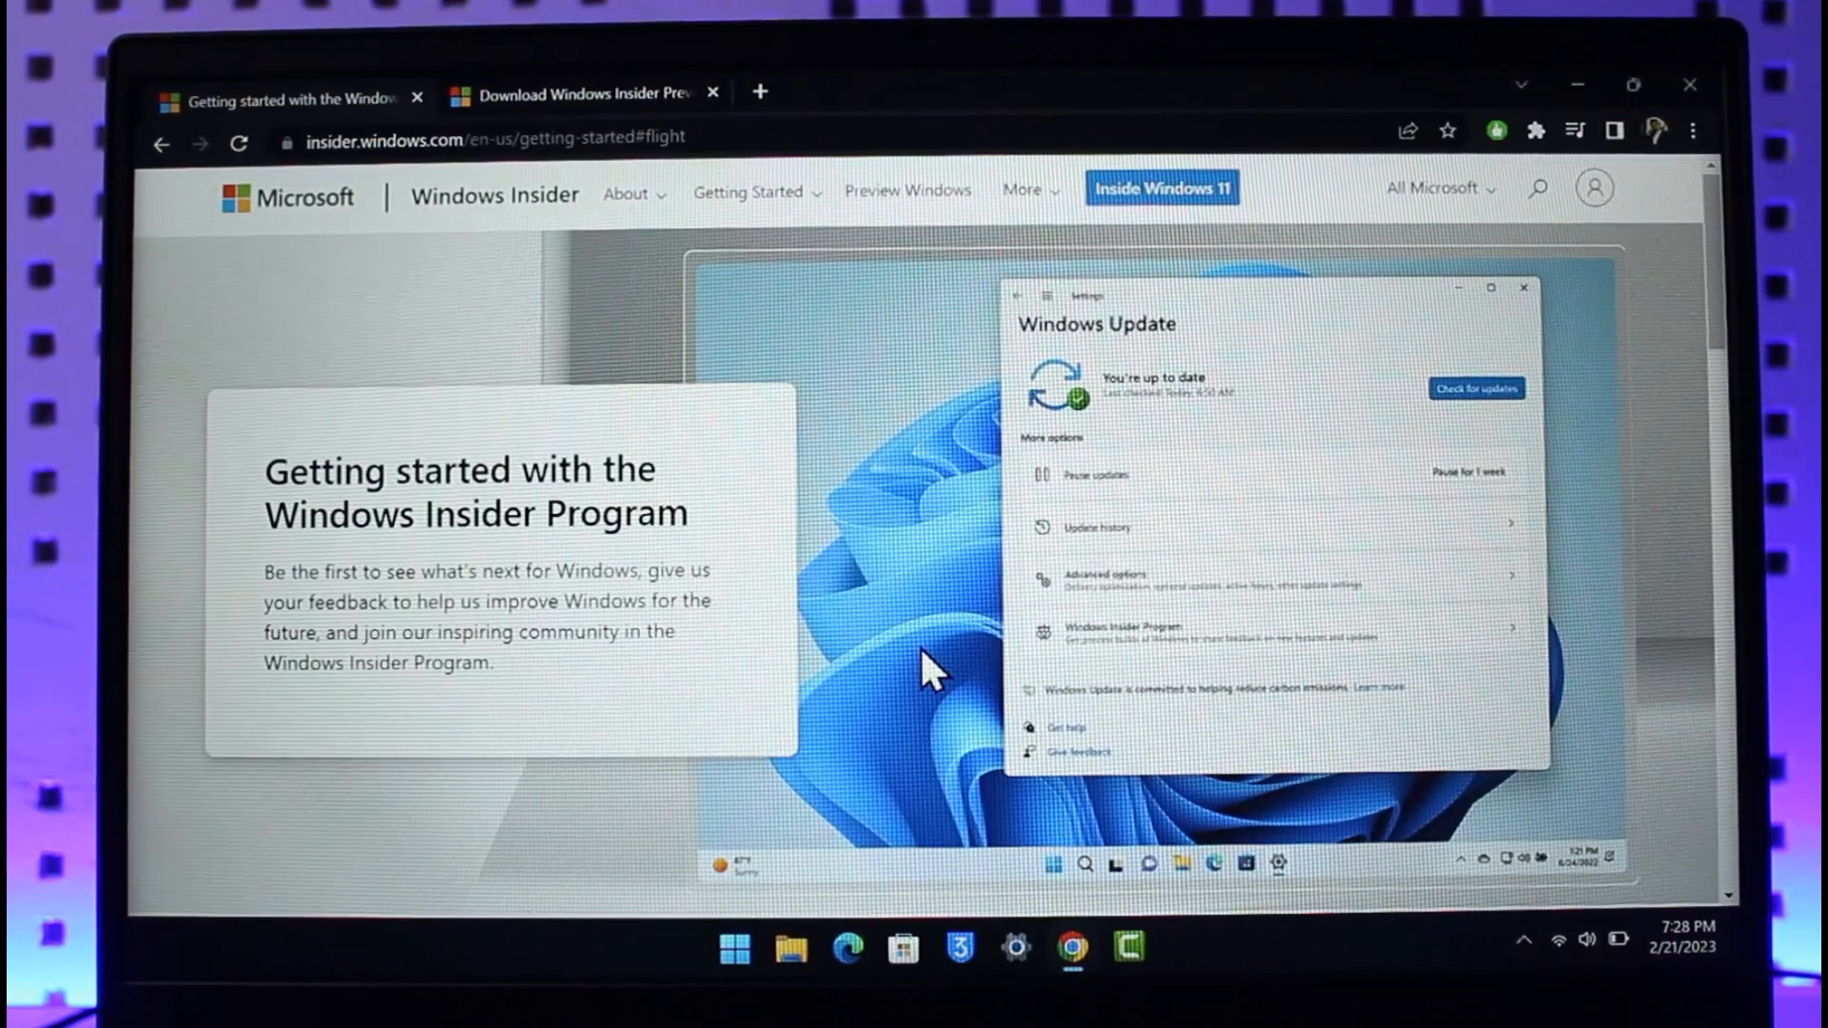